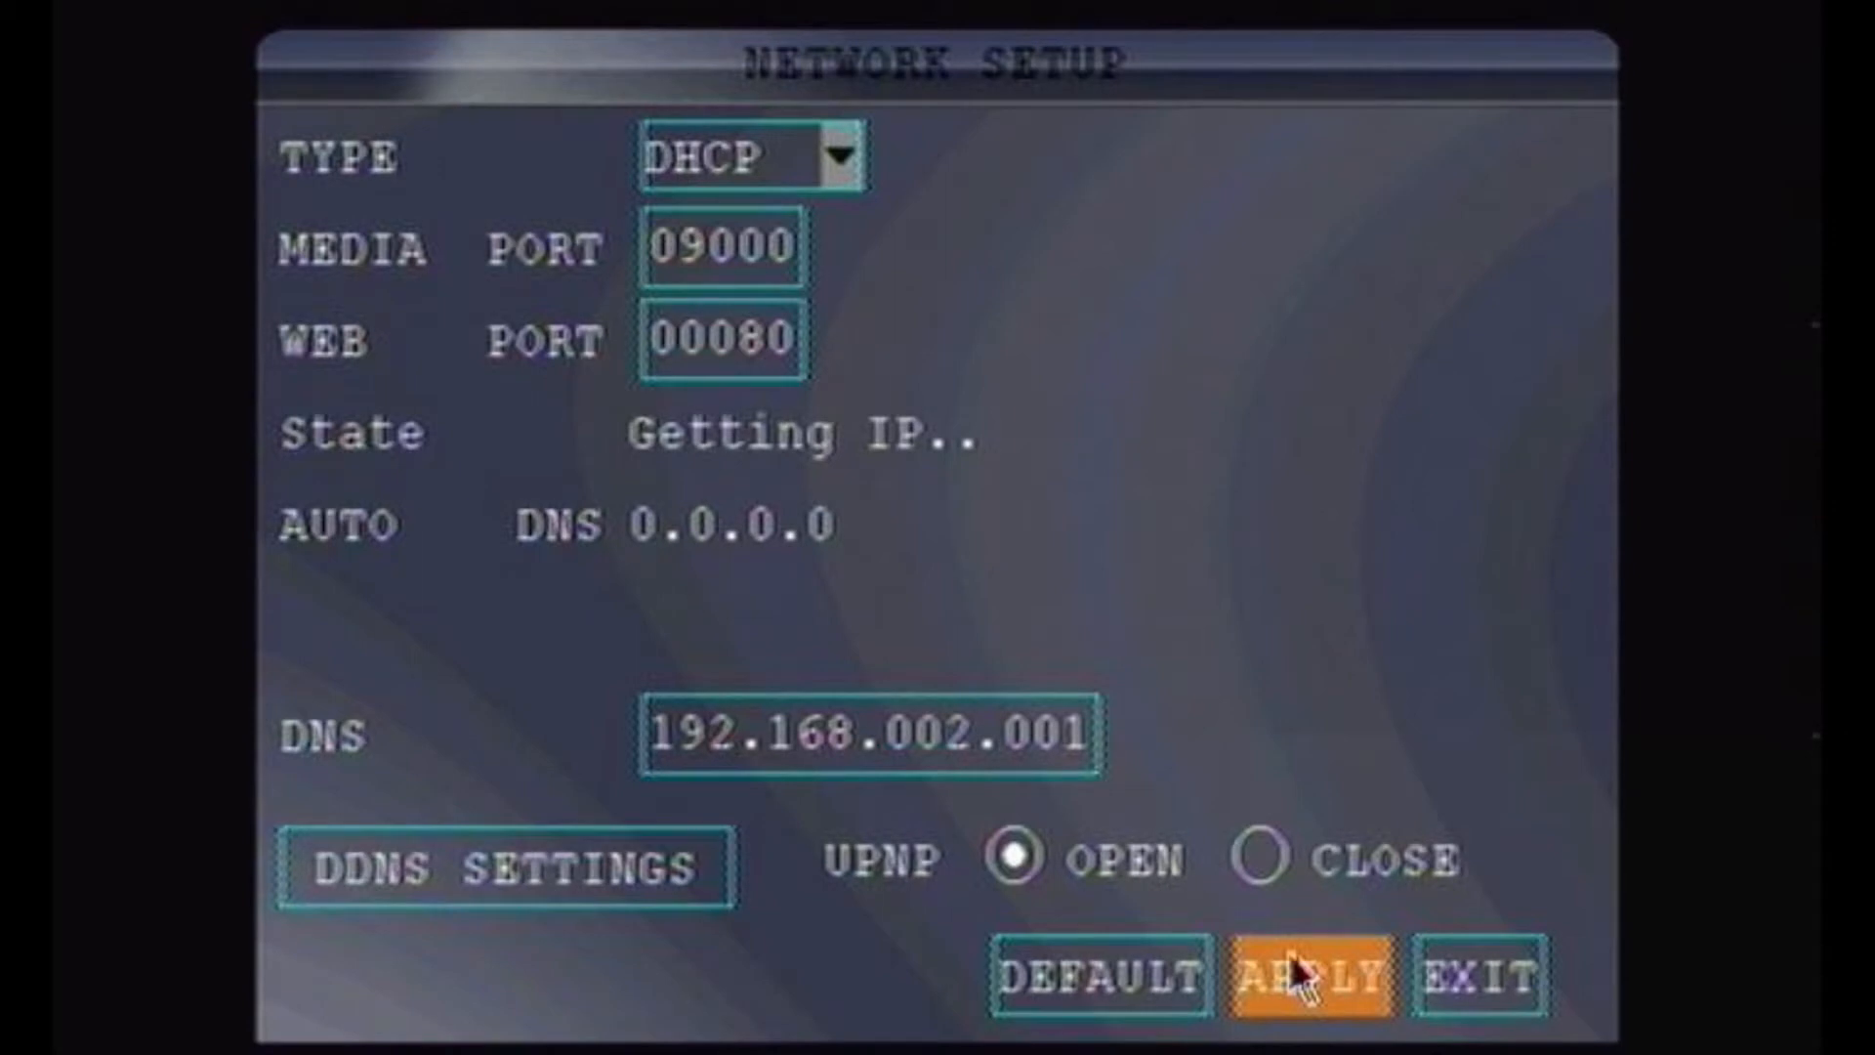
Apply the DHCP network settings with media port 9000 and web port 80, confirming success.
left_click(1299, 978)
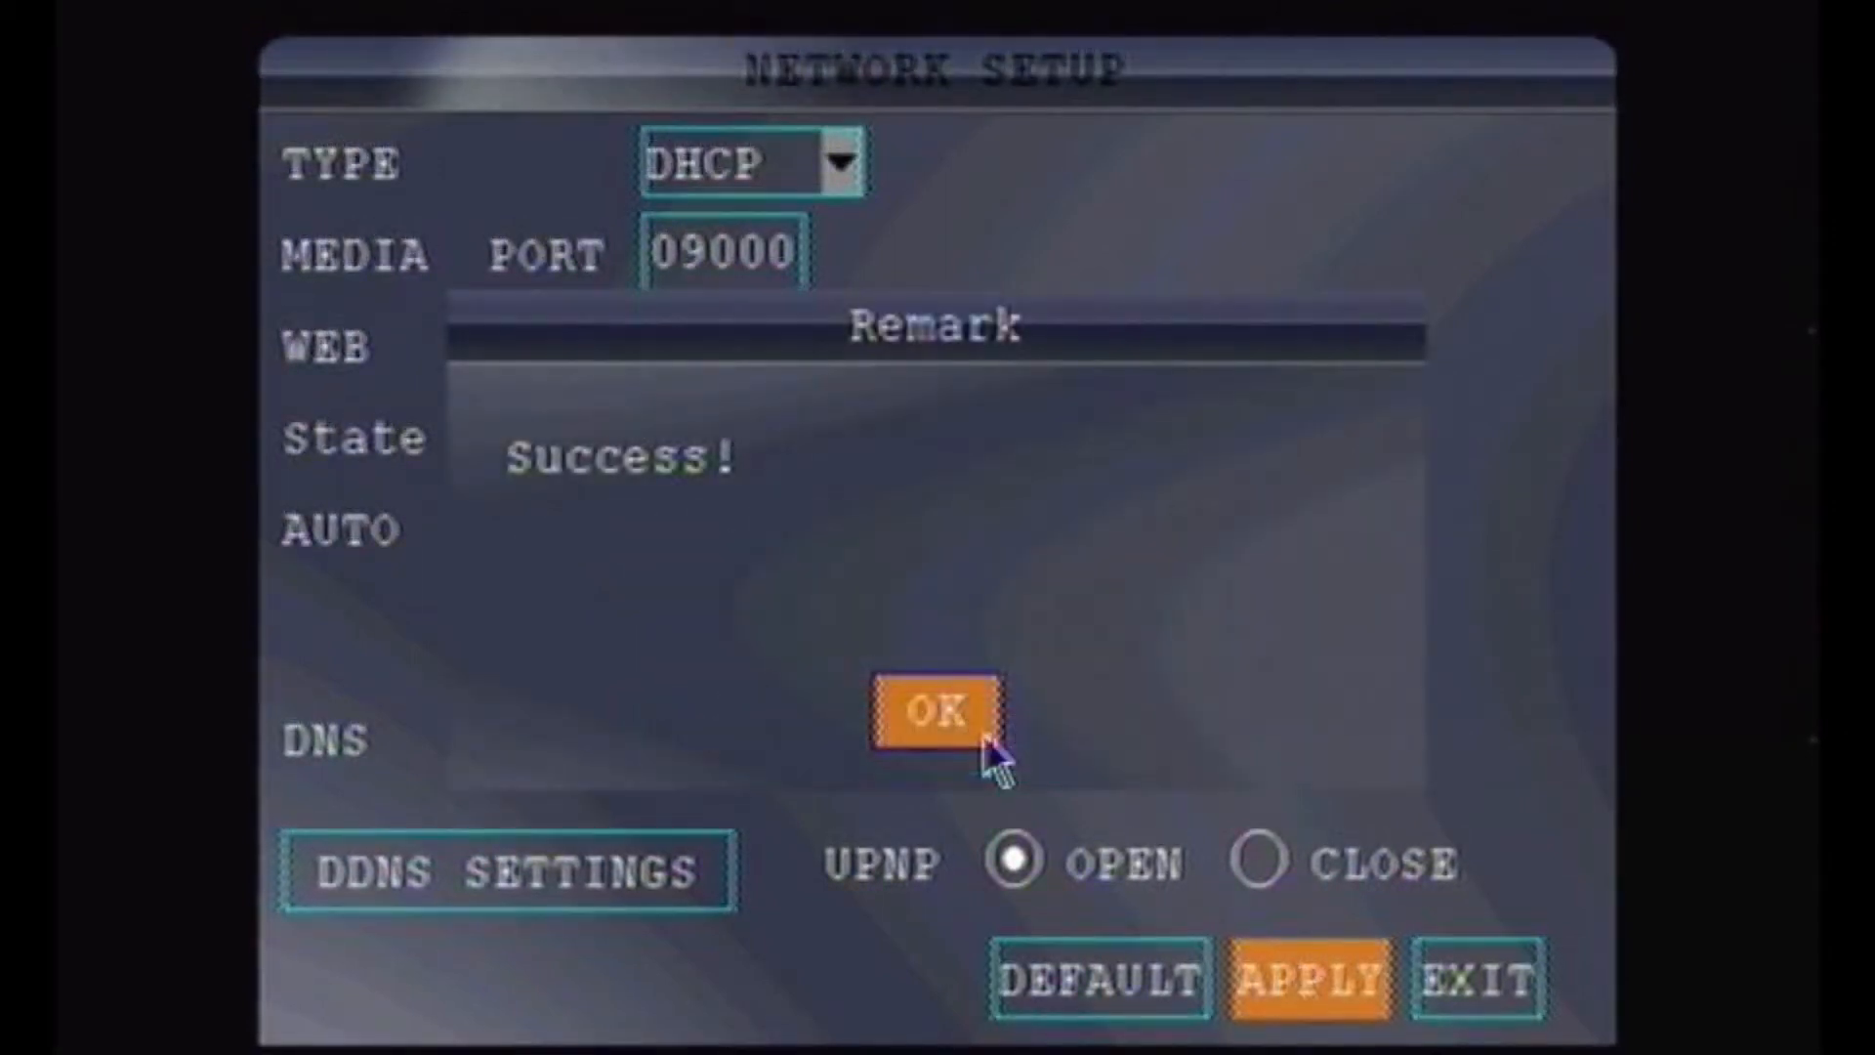
left_click(936, 727)
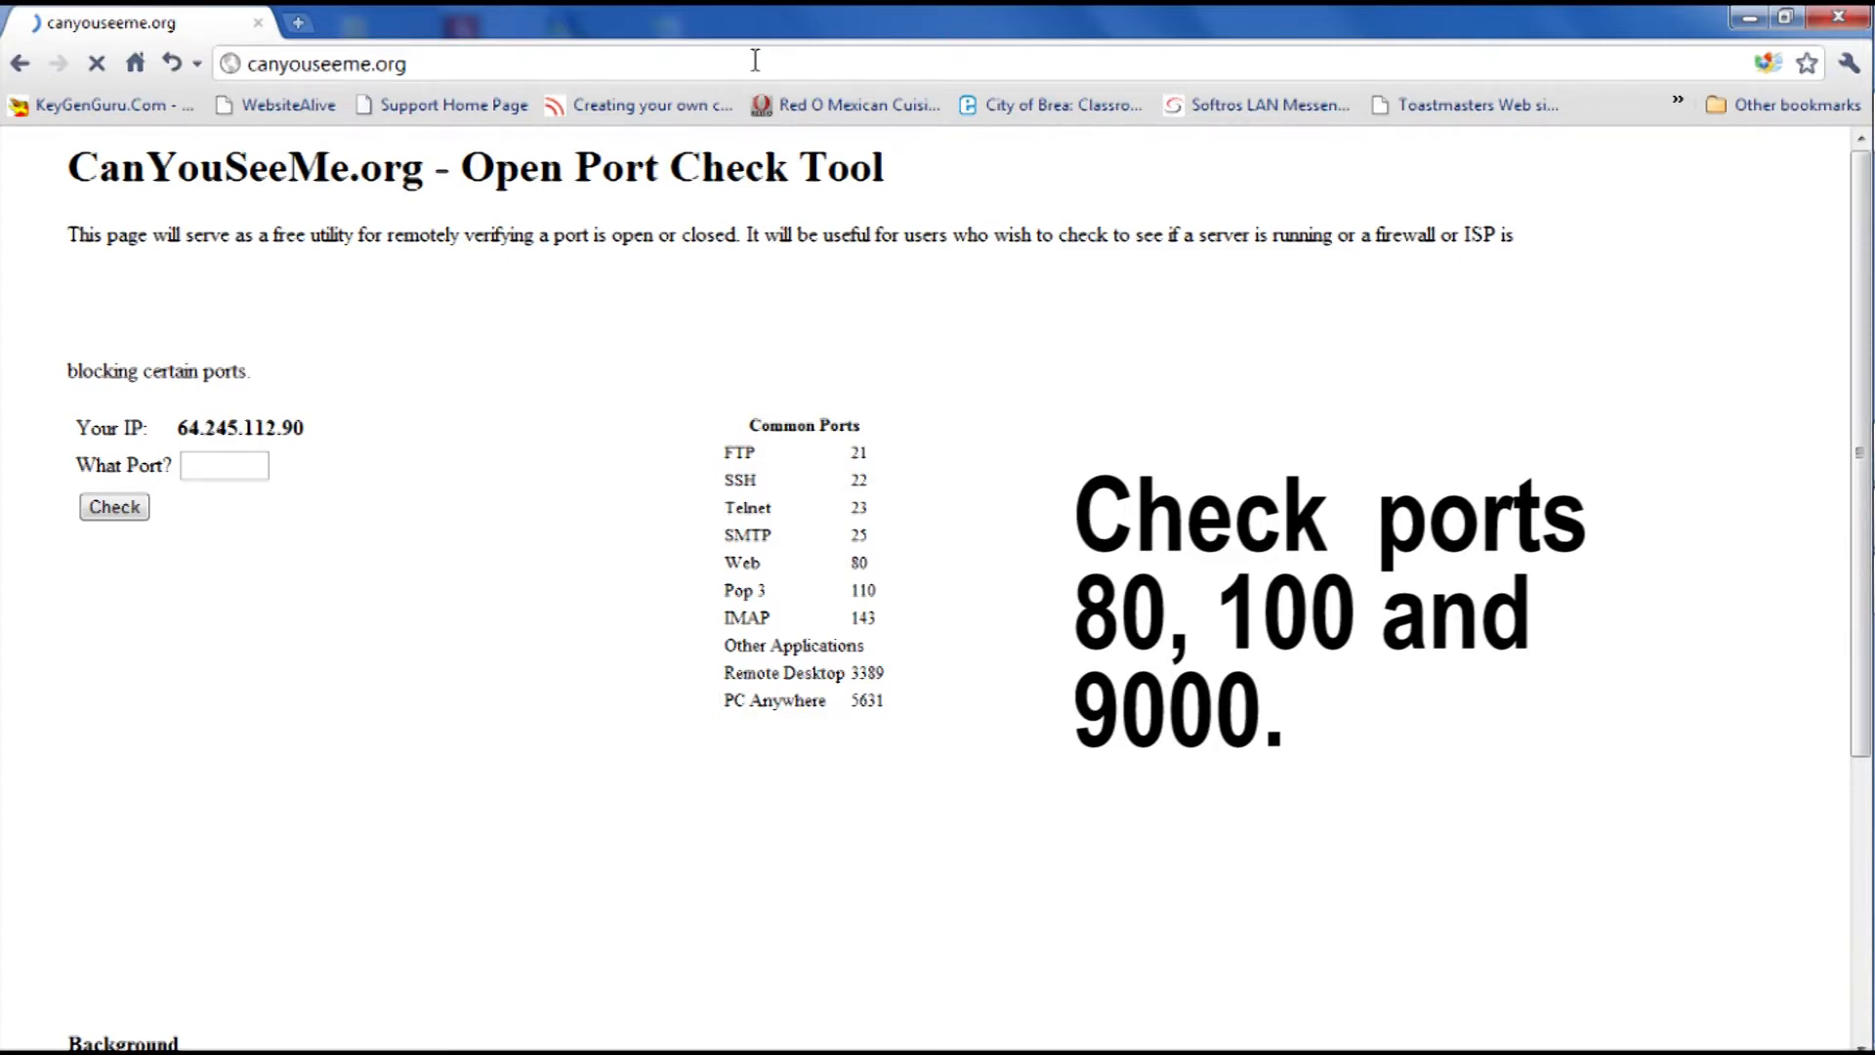
Check port 80 on CanYouSeeMe.org to confirm it is open and not ISP-blocked.
type("80")
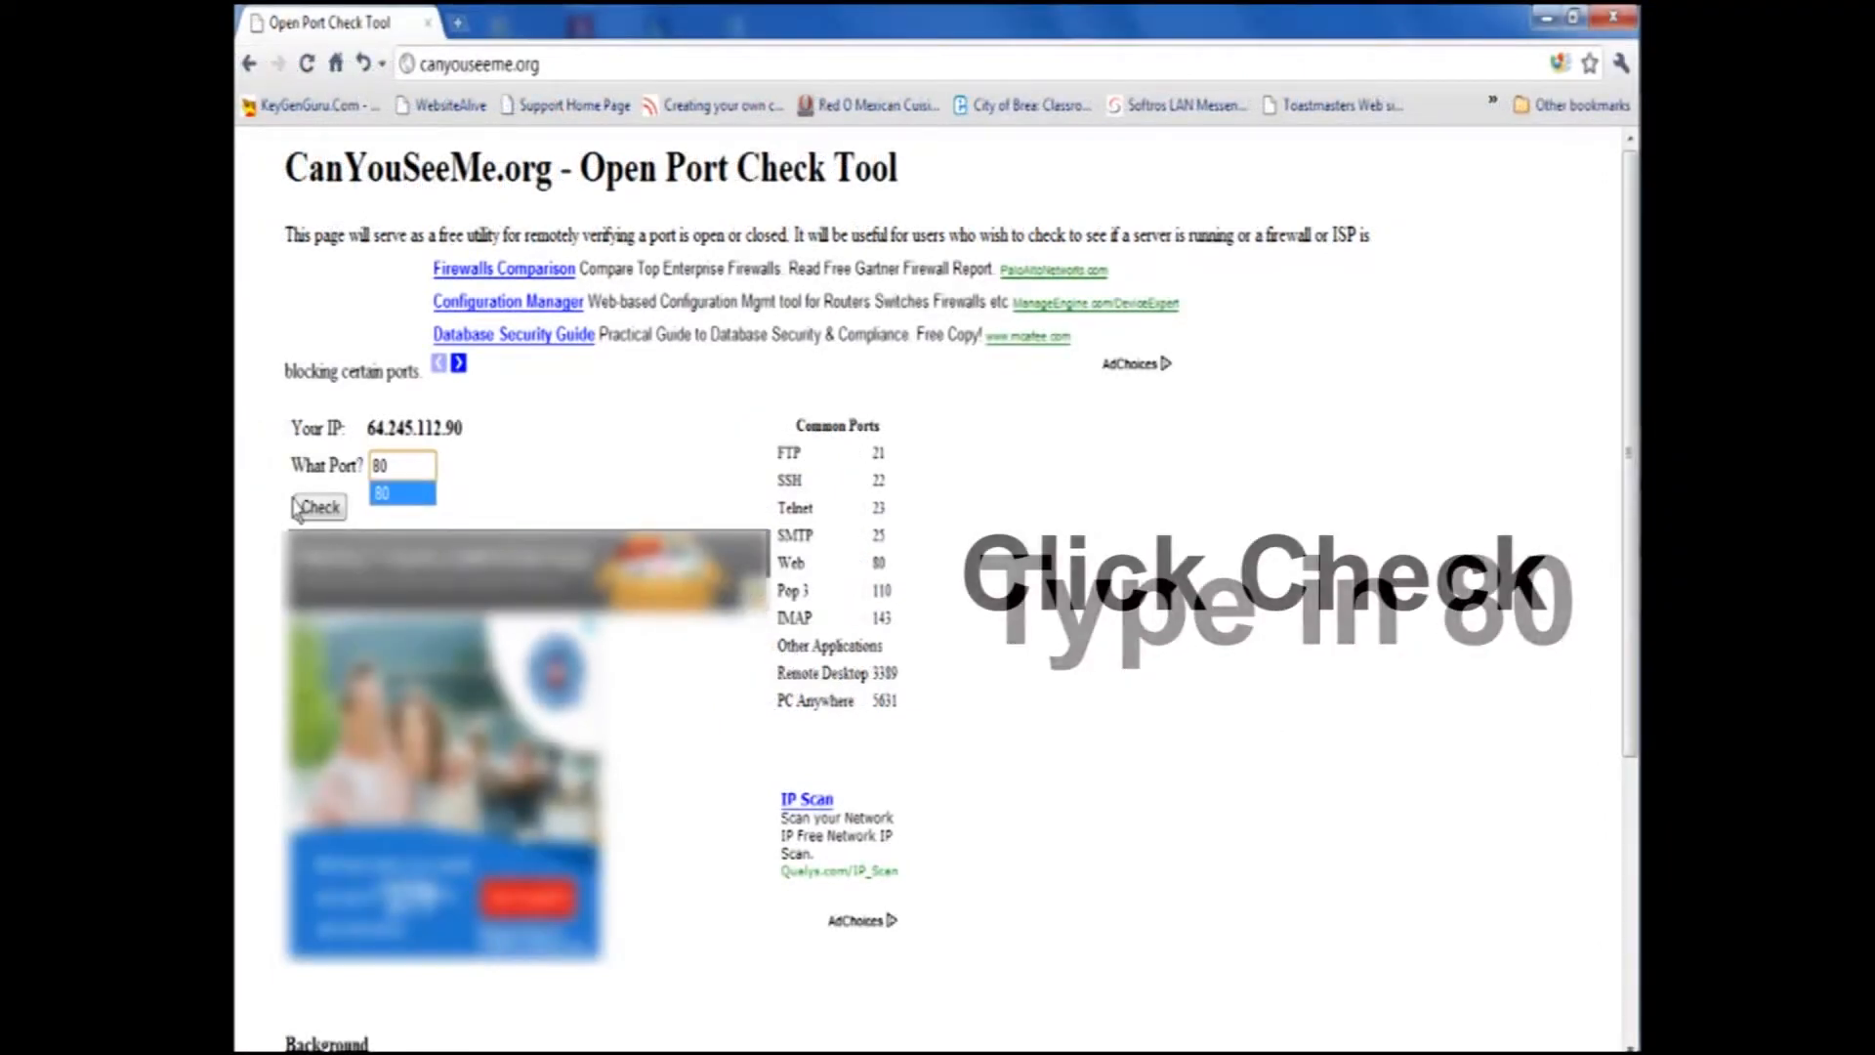
left_click(319, 507)
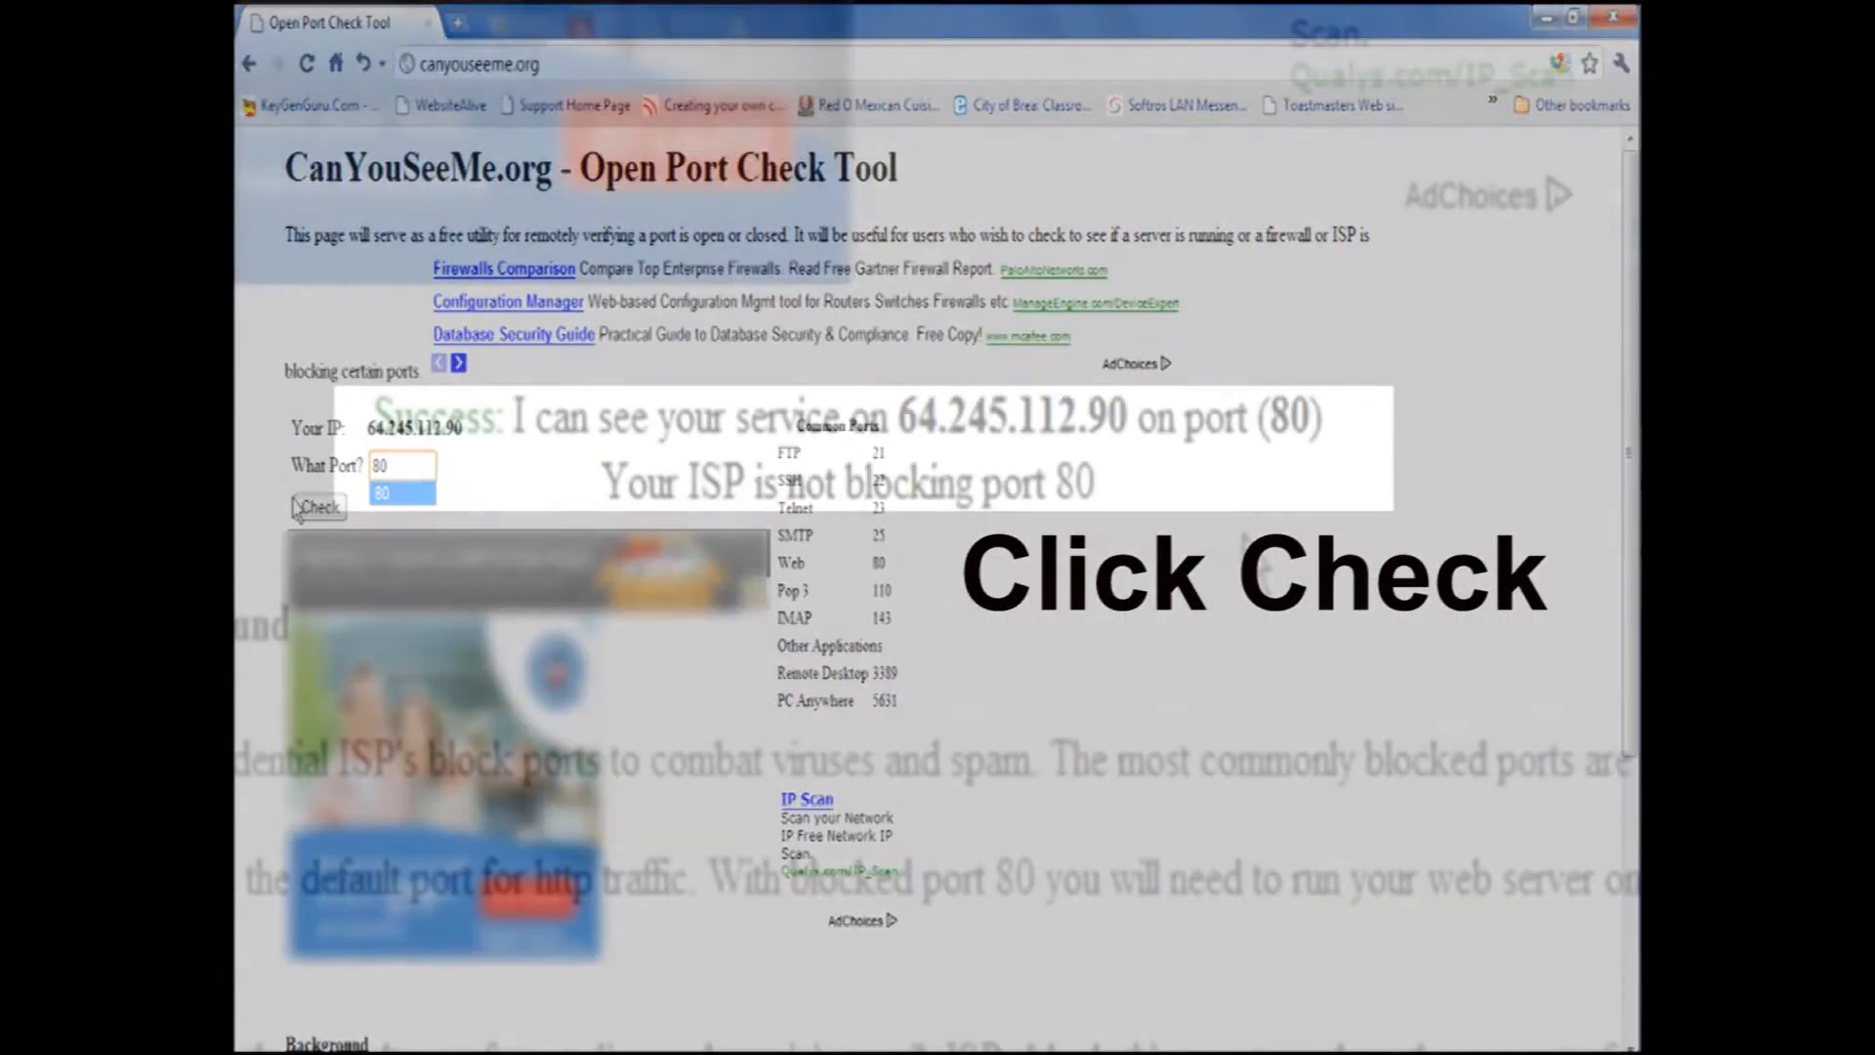
left_click(318, 507)
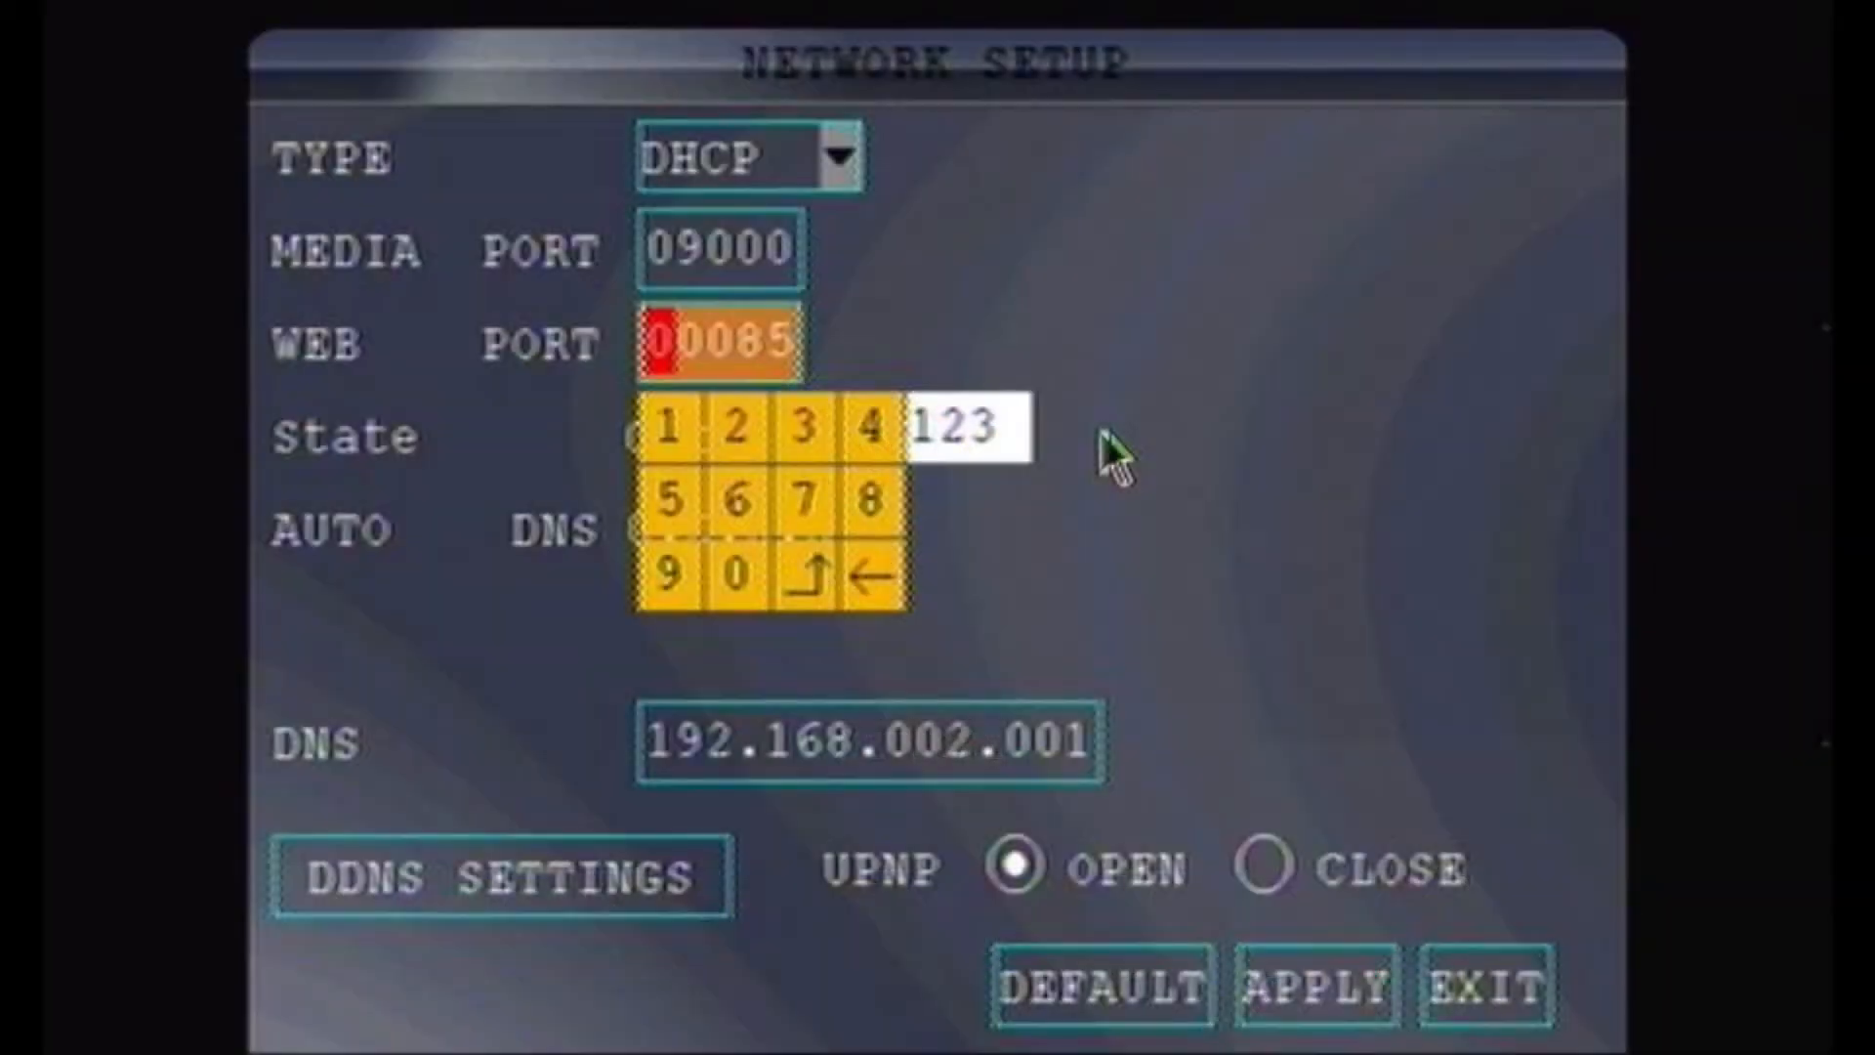
Set the DVR web port to 00085, apply, and acknowledge the success notice.
left_click(1315, 992)
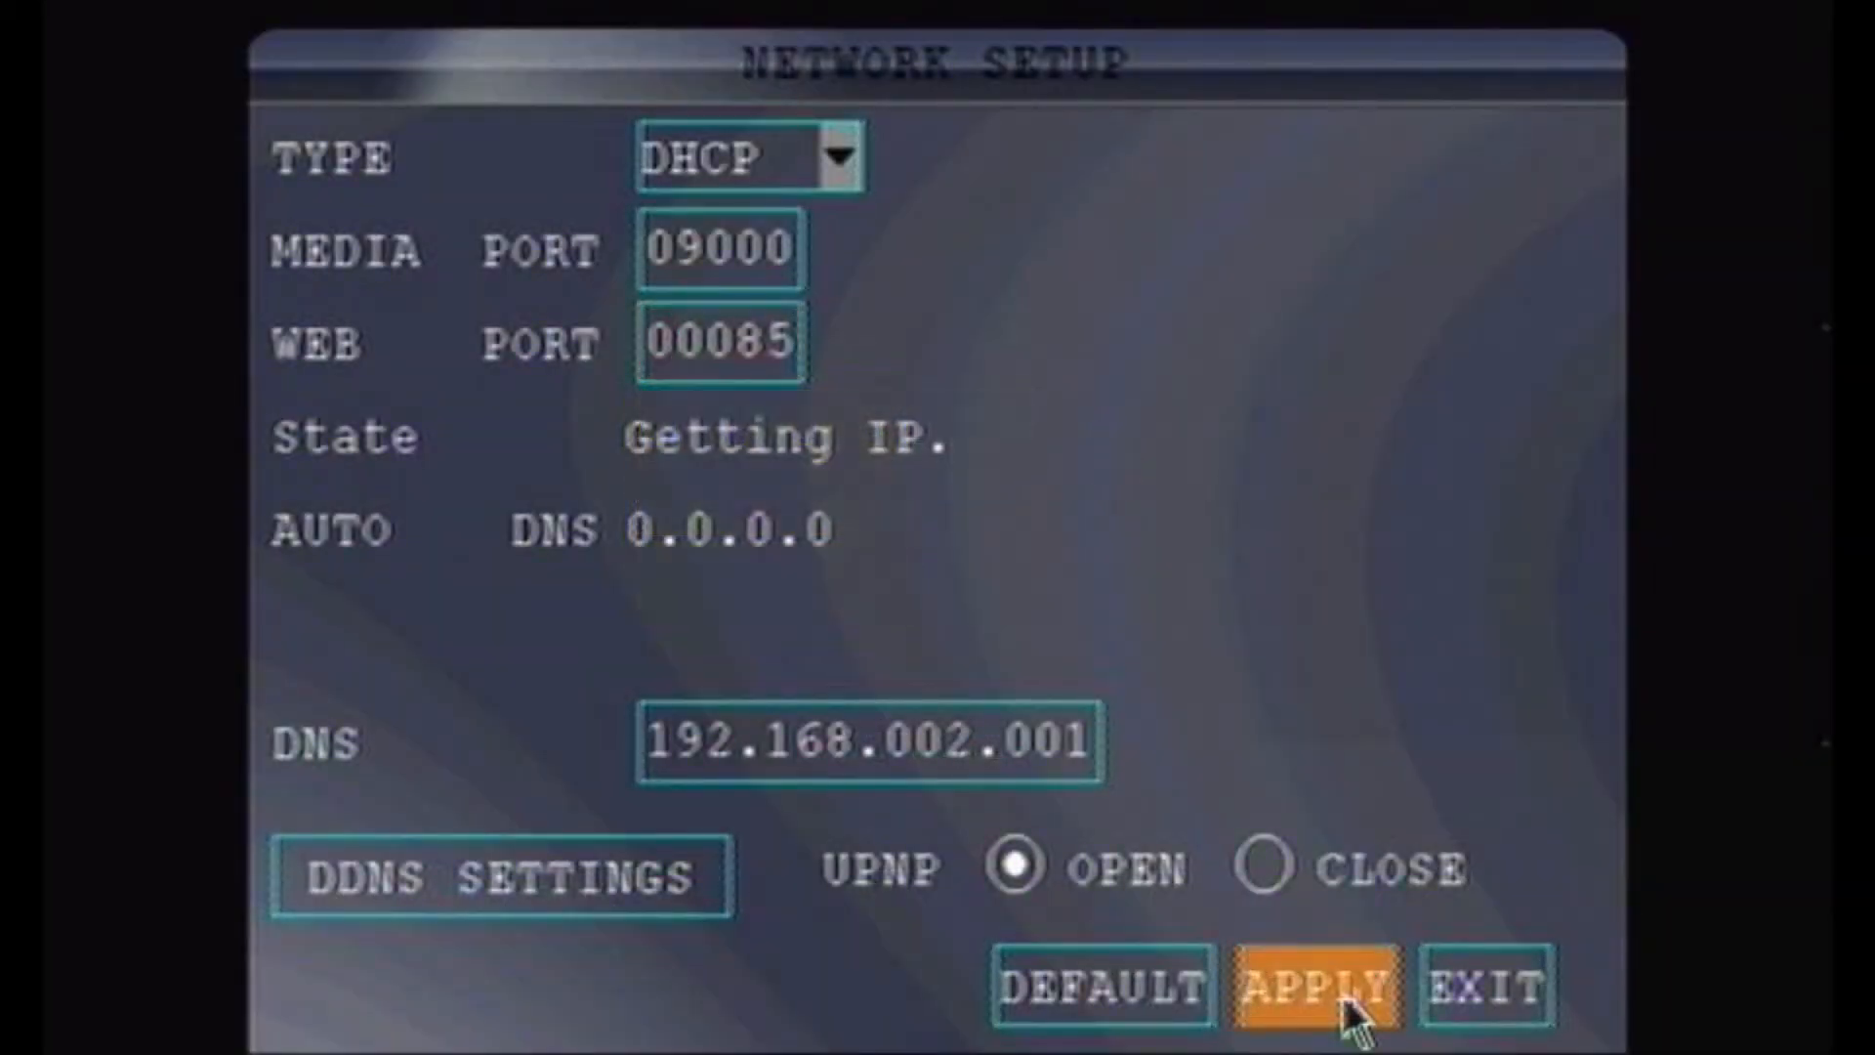
left_click(1315, 991)
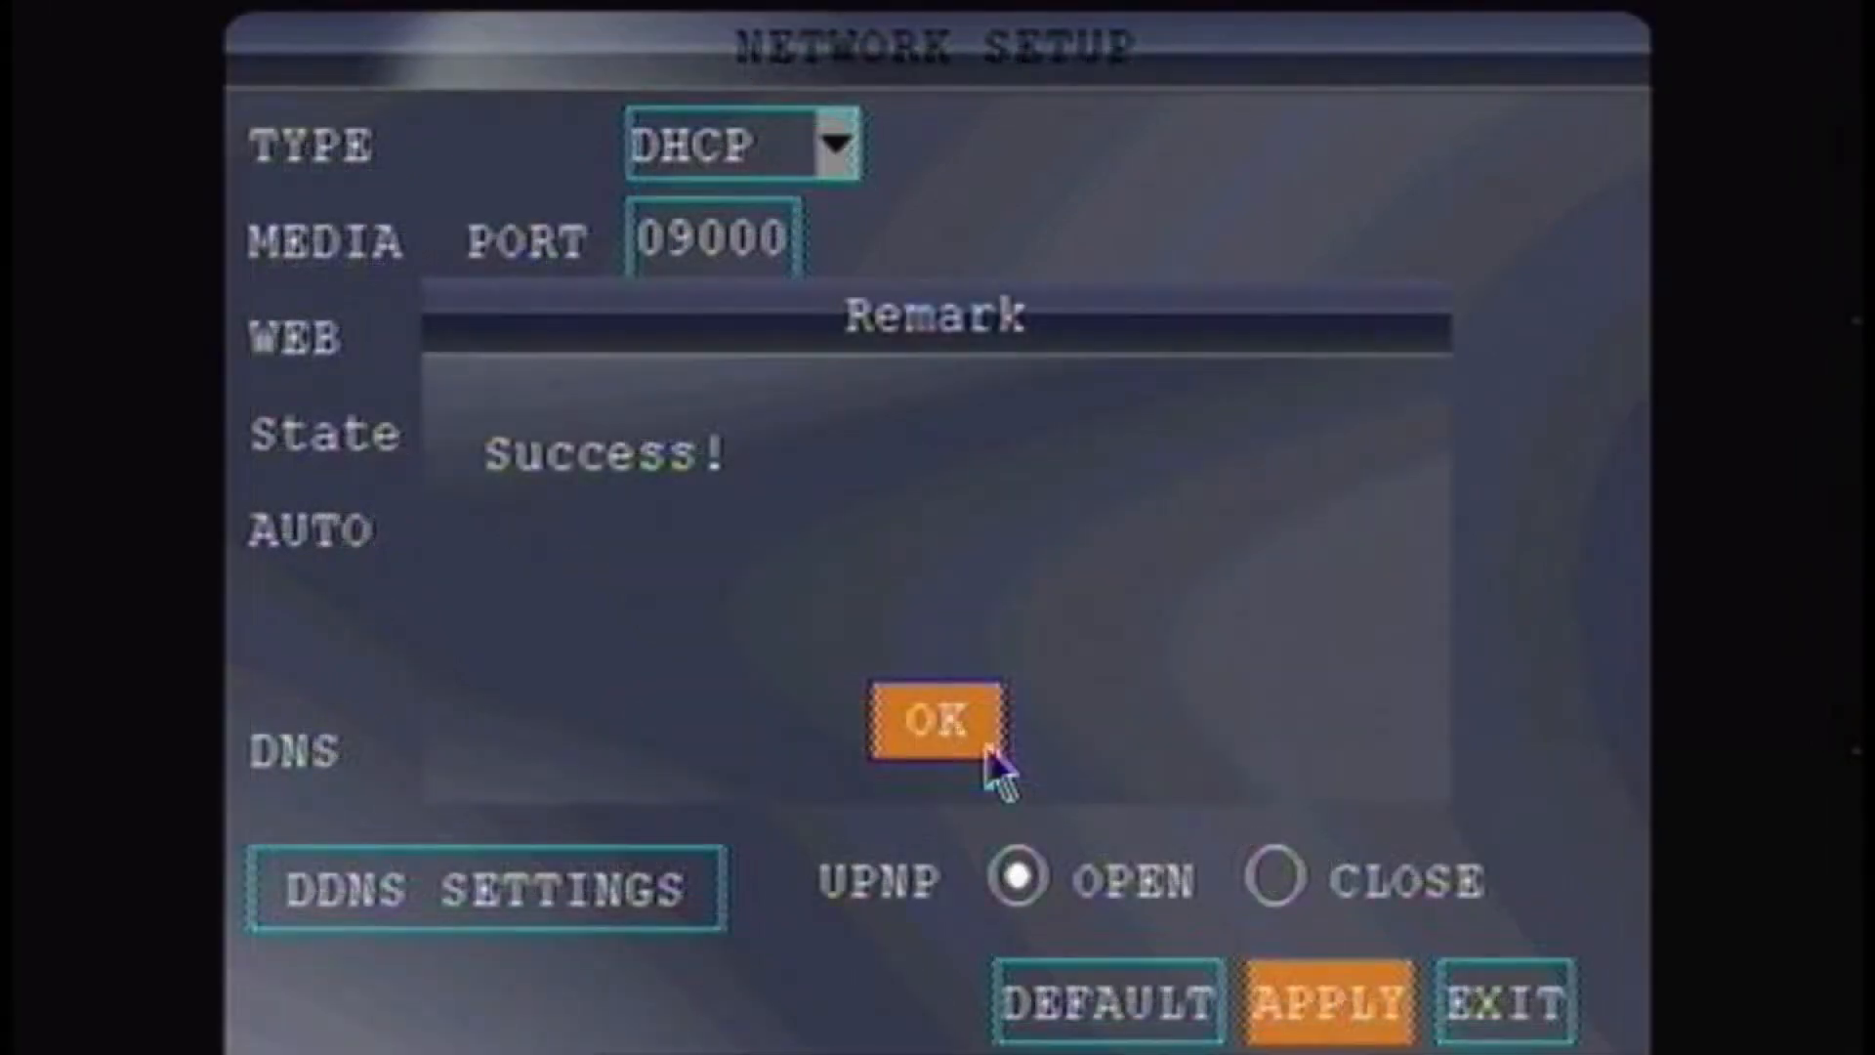
left_click(929, 729)
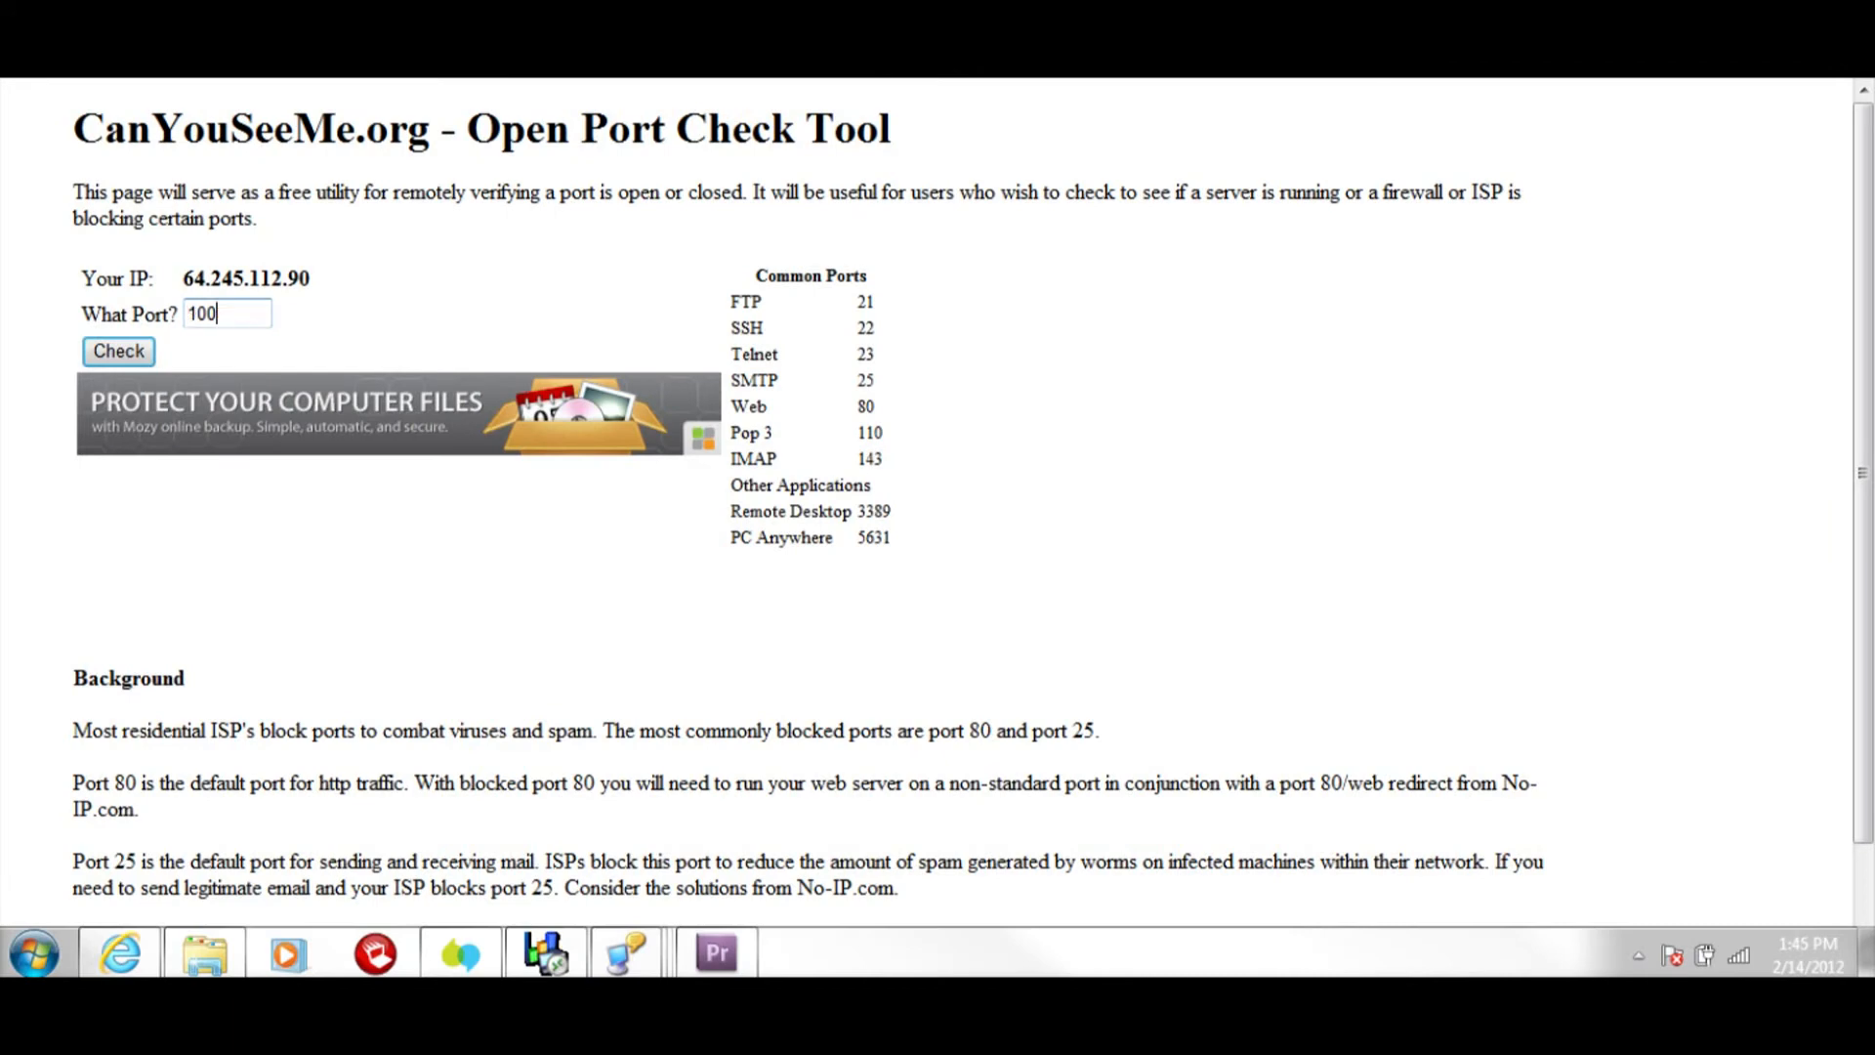
Run the CanYouSeeMe.org open-port check for port 100.
left_click(118, 353)
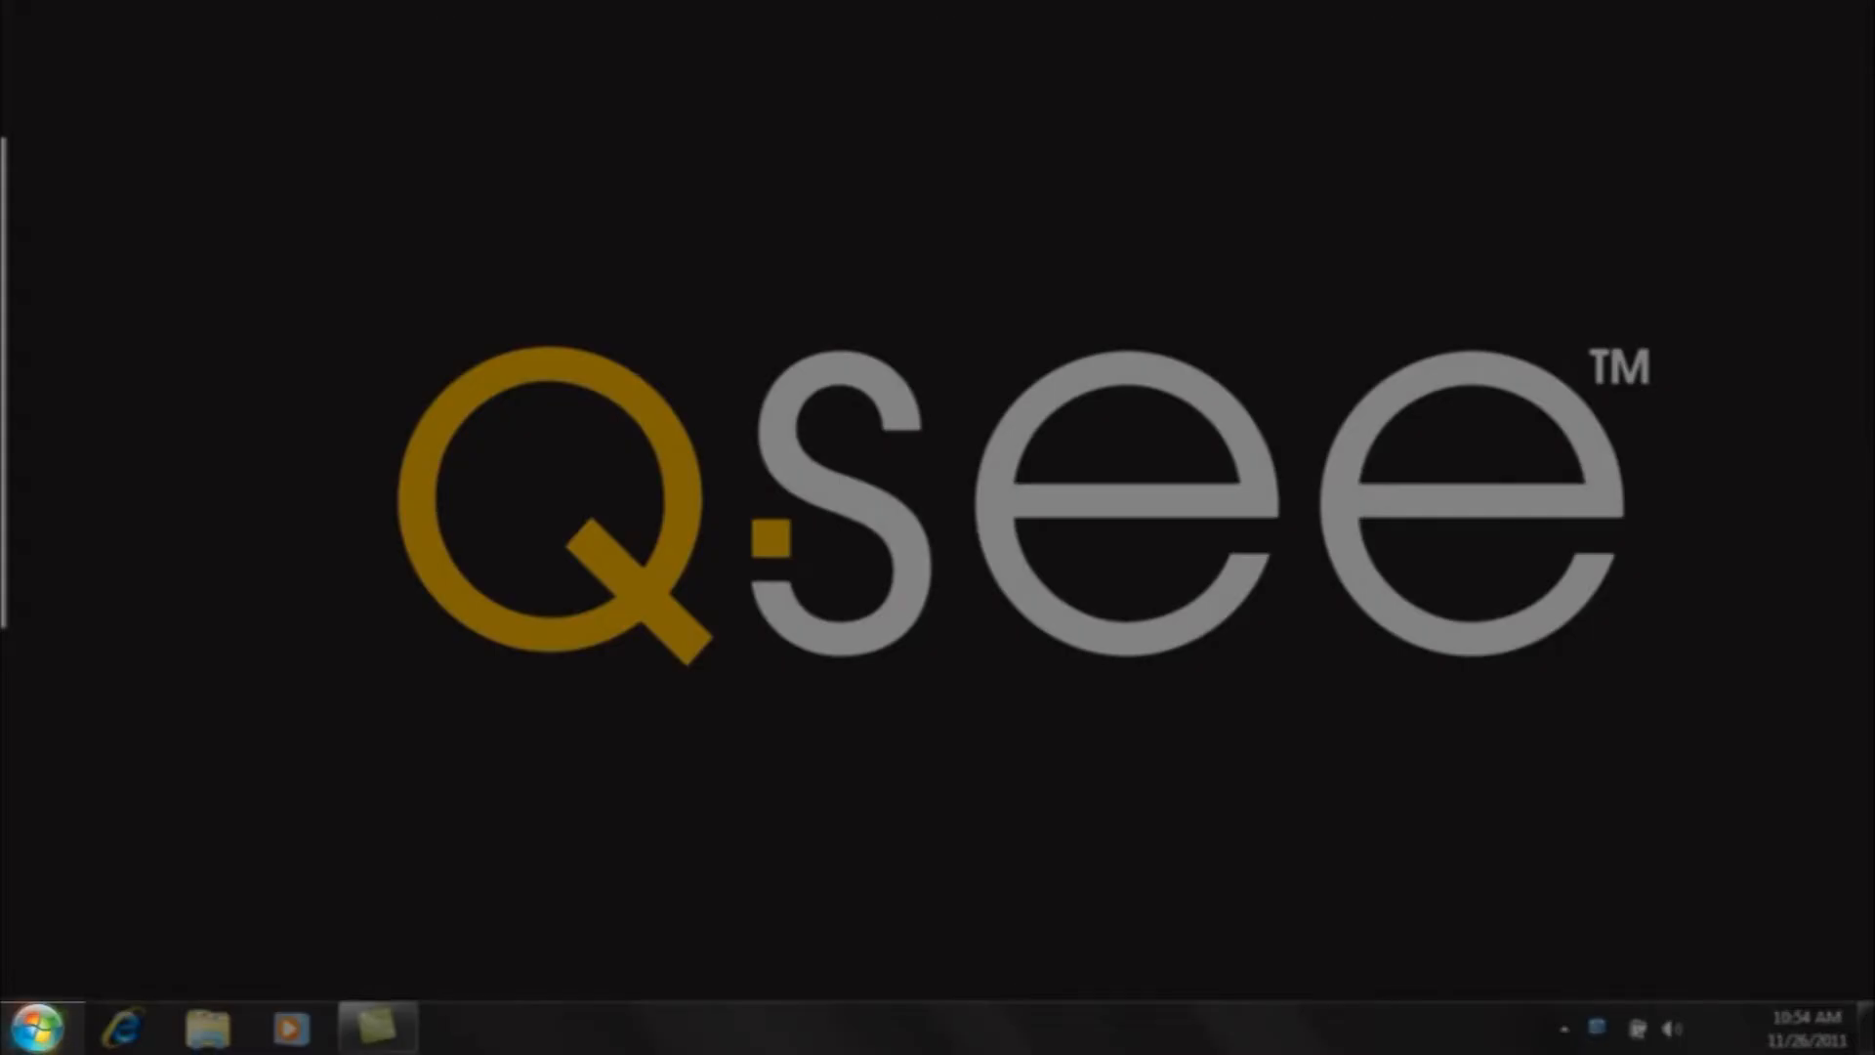
Launch Command Prompt from Start > All Programs > Accessories.
left_click(41, 1033)
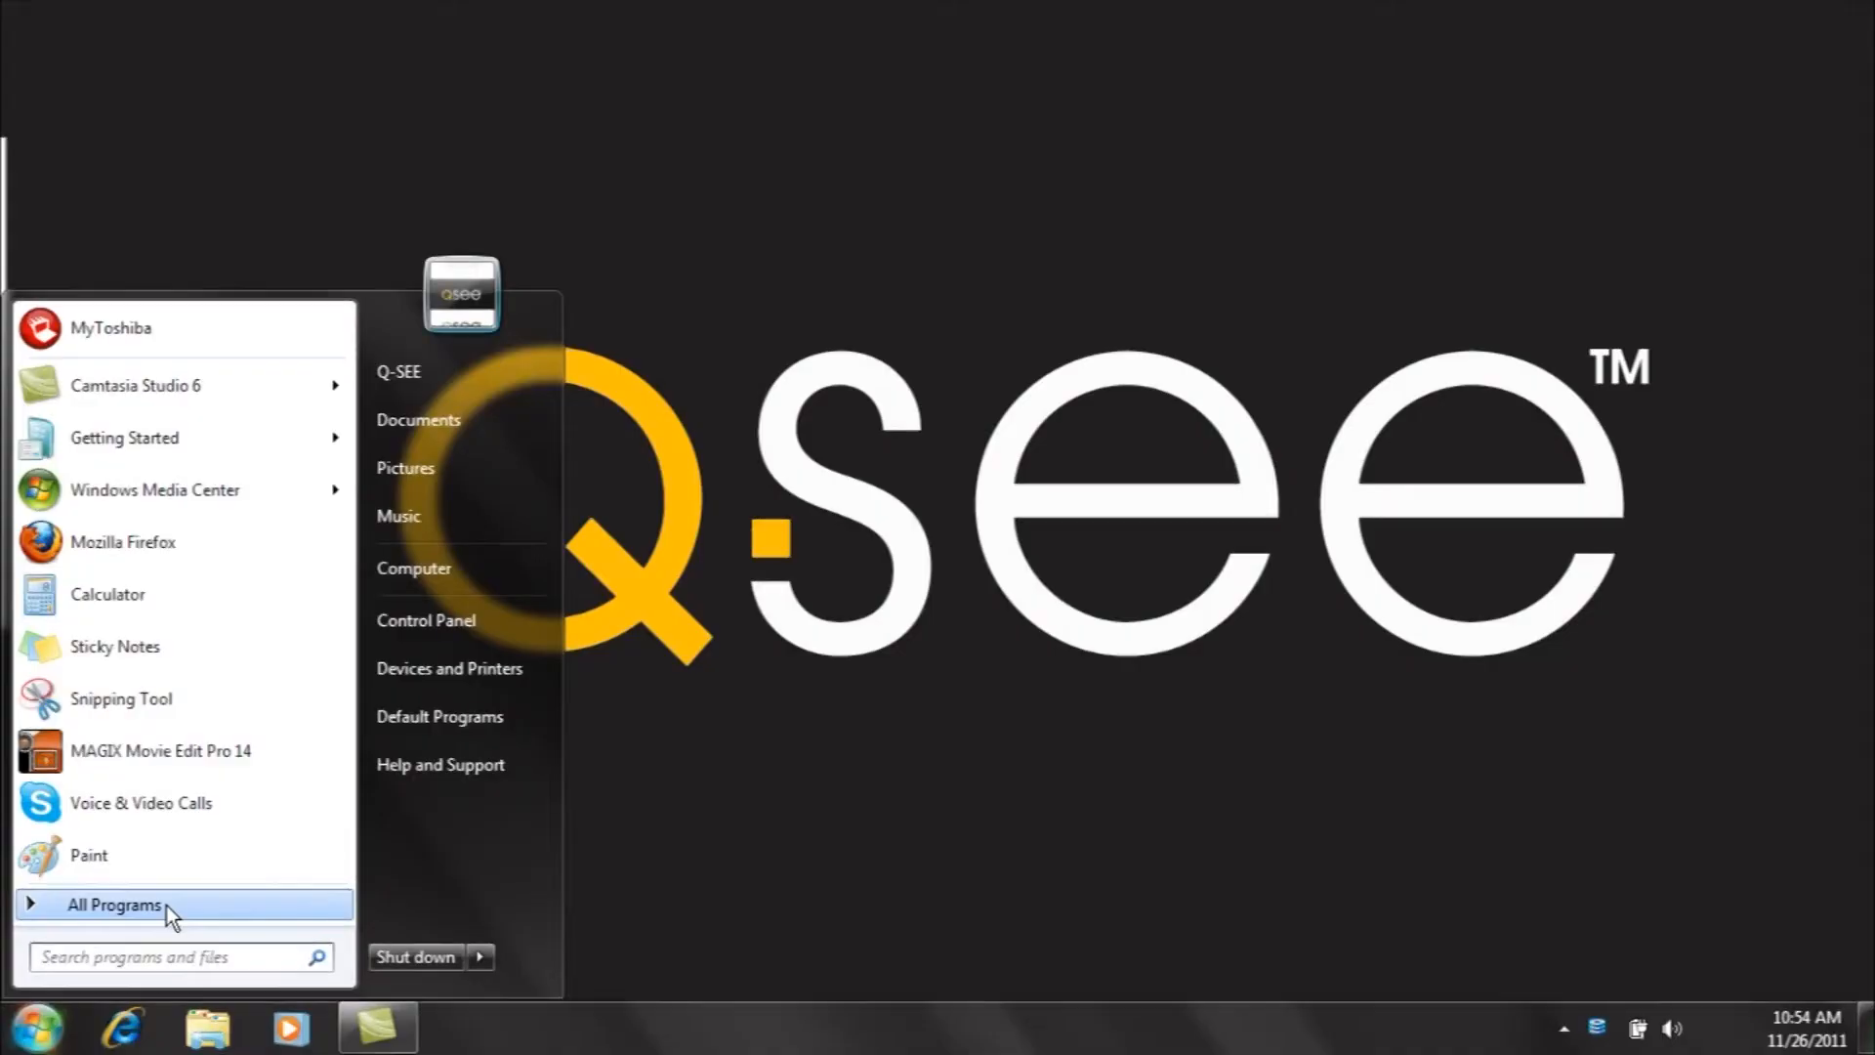
left_click(110, 905)
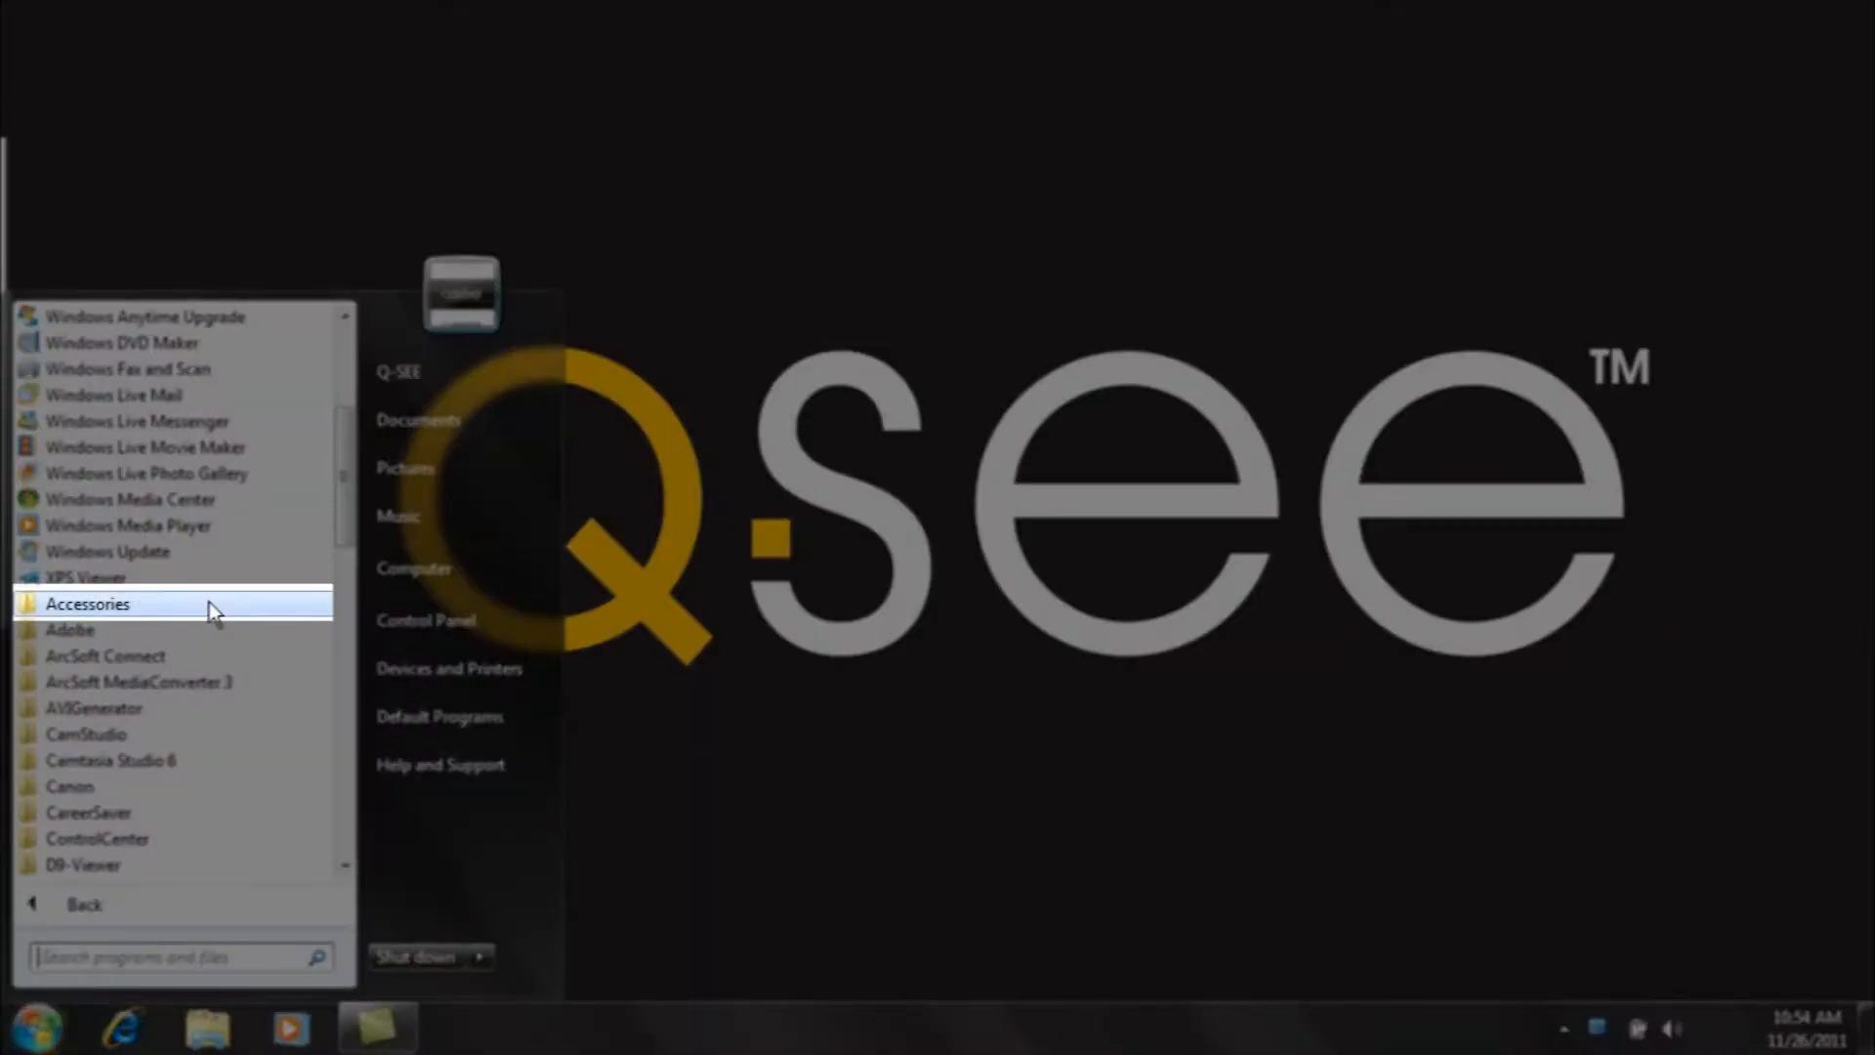
left_click(90, 603)
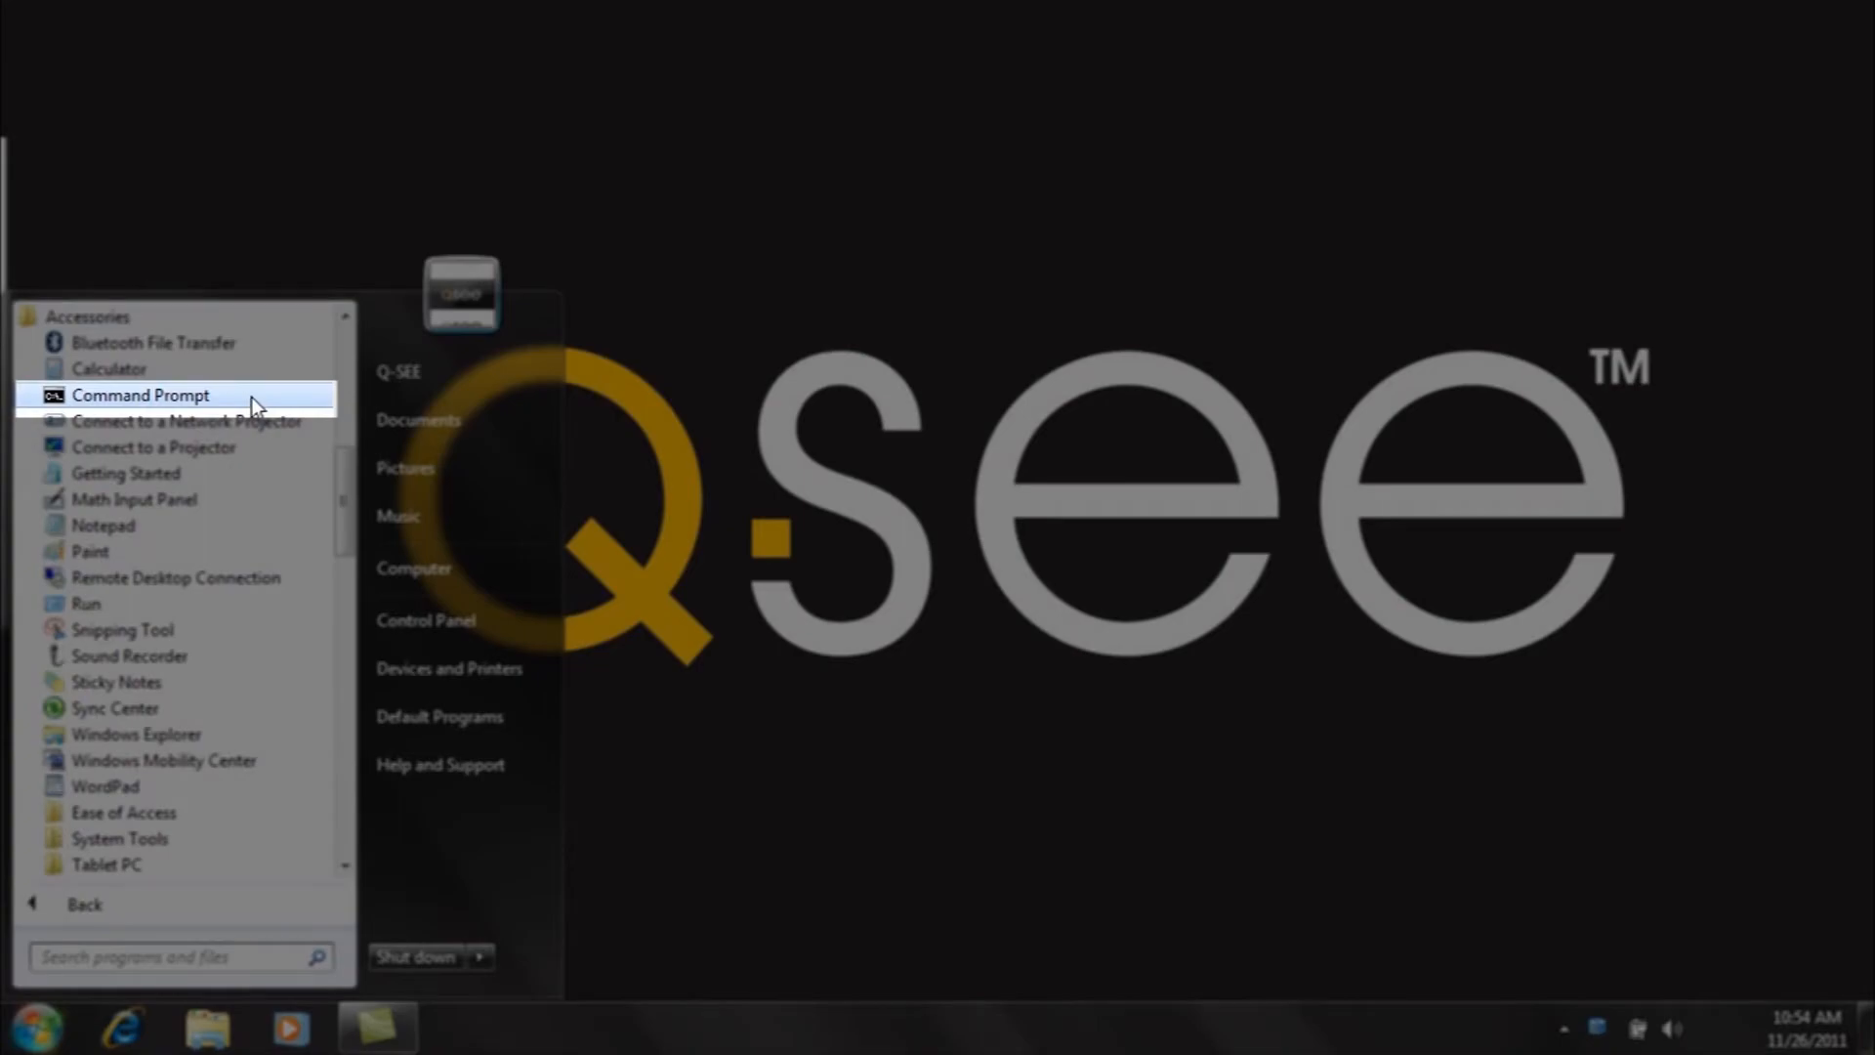
left_click(141, 395)
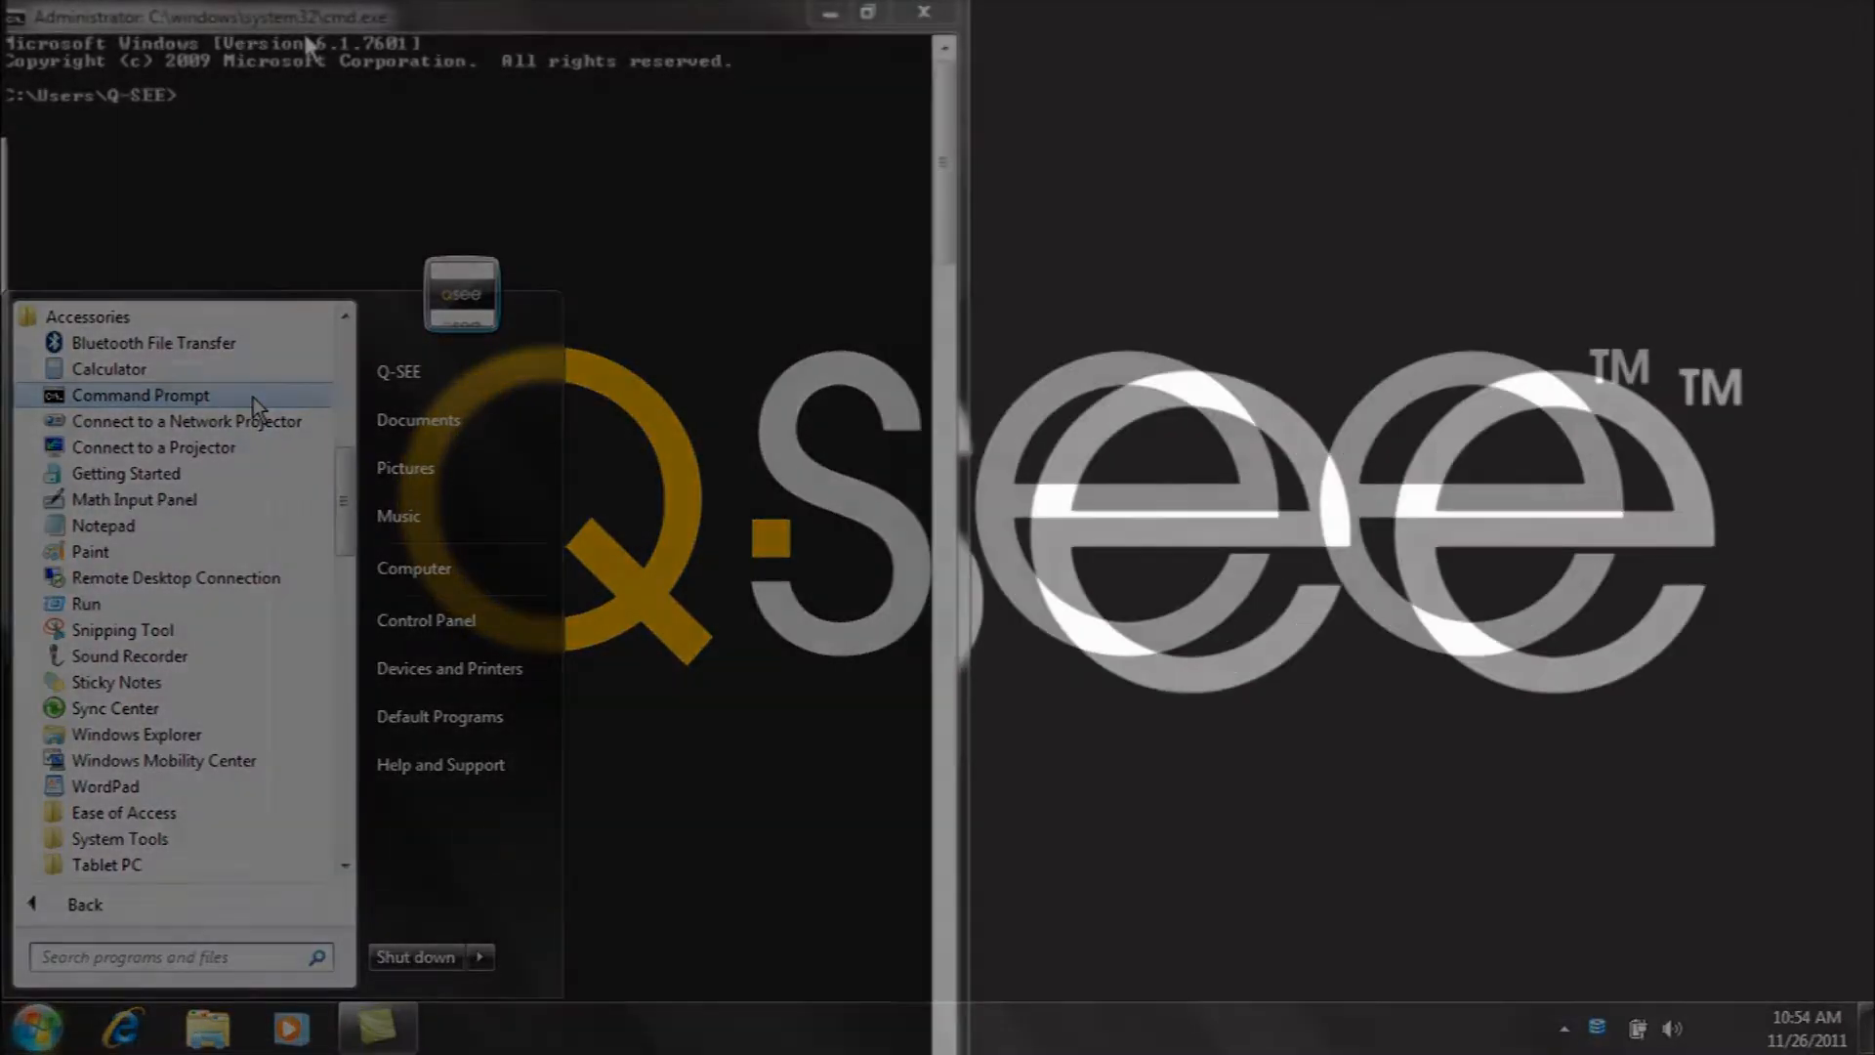
left_click(140, 394)
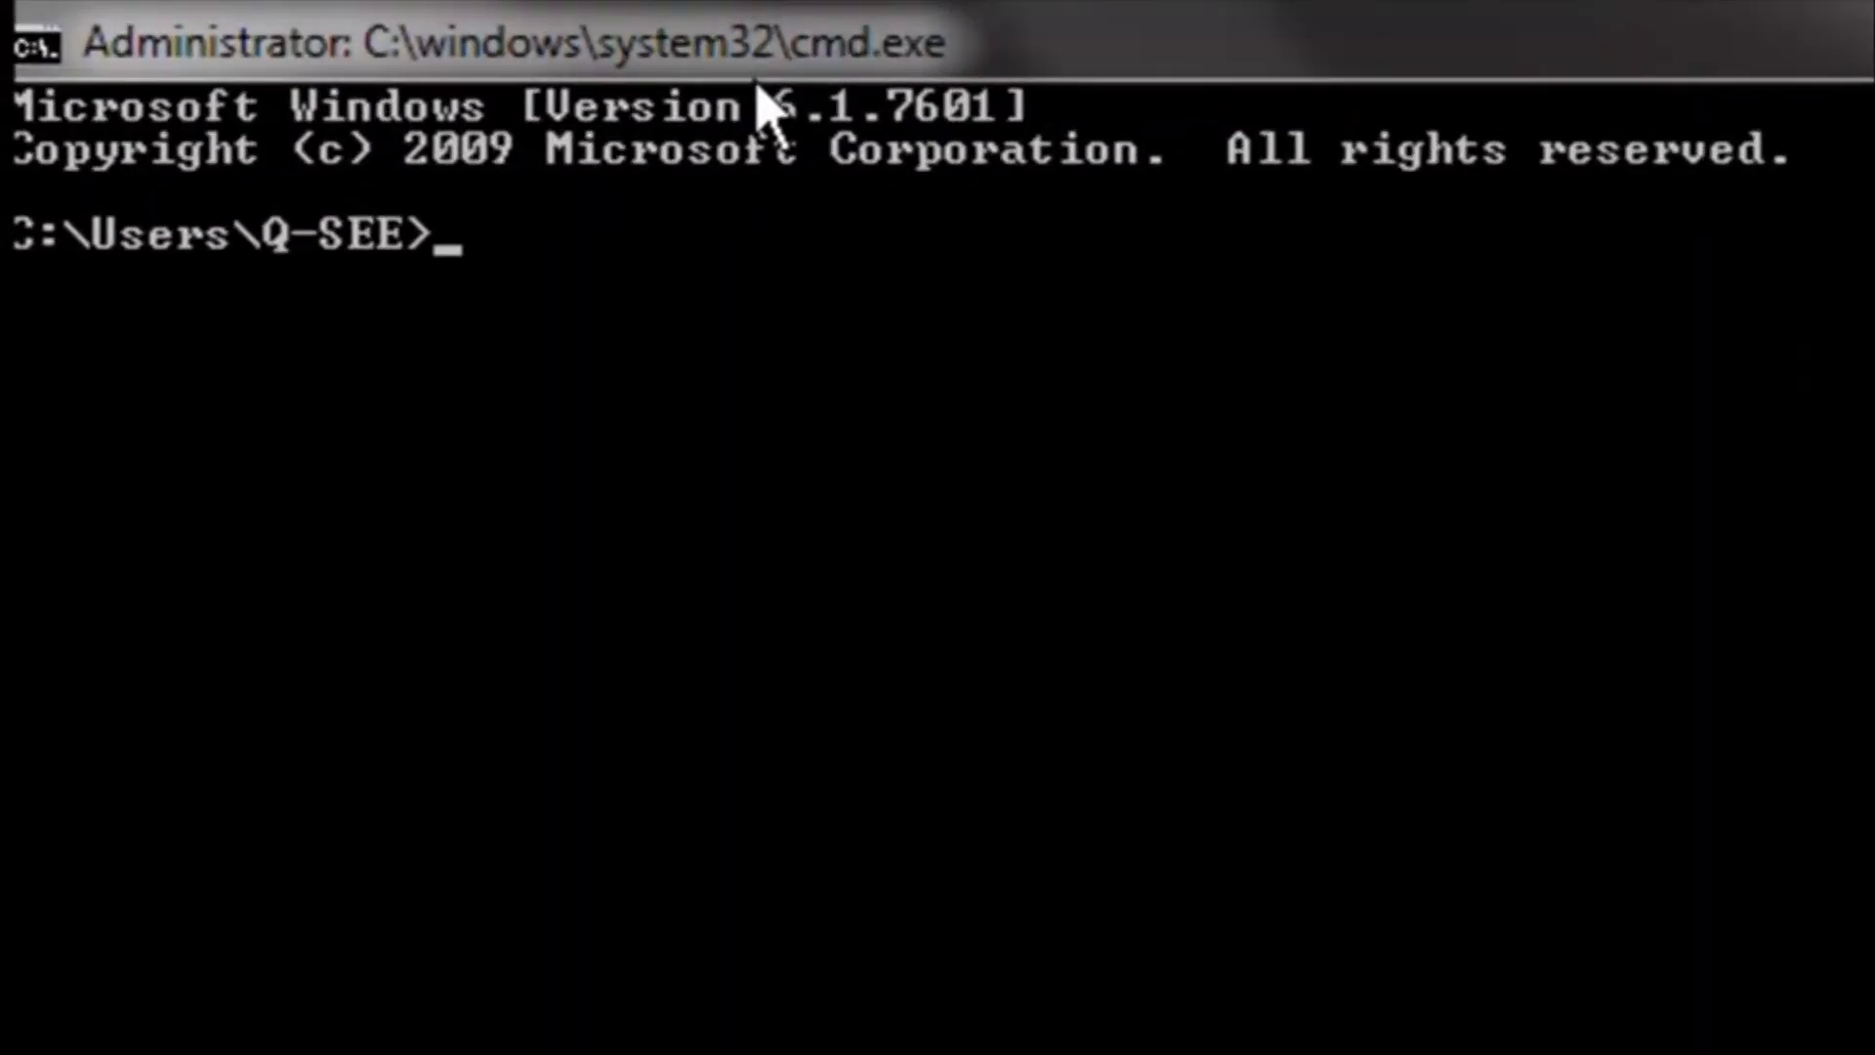
Enter the 'ipconfig /all' command at the prompt.
type("ipc")
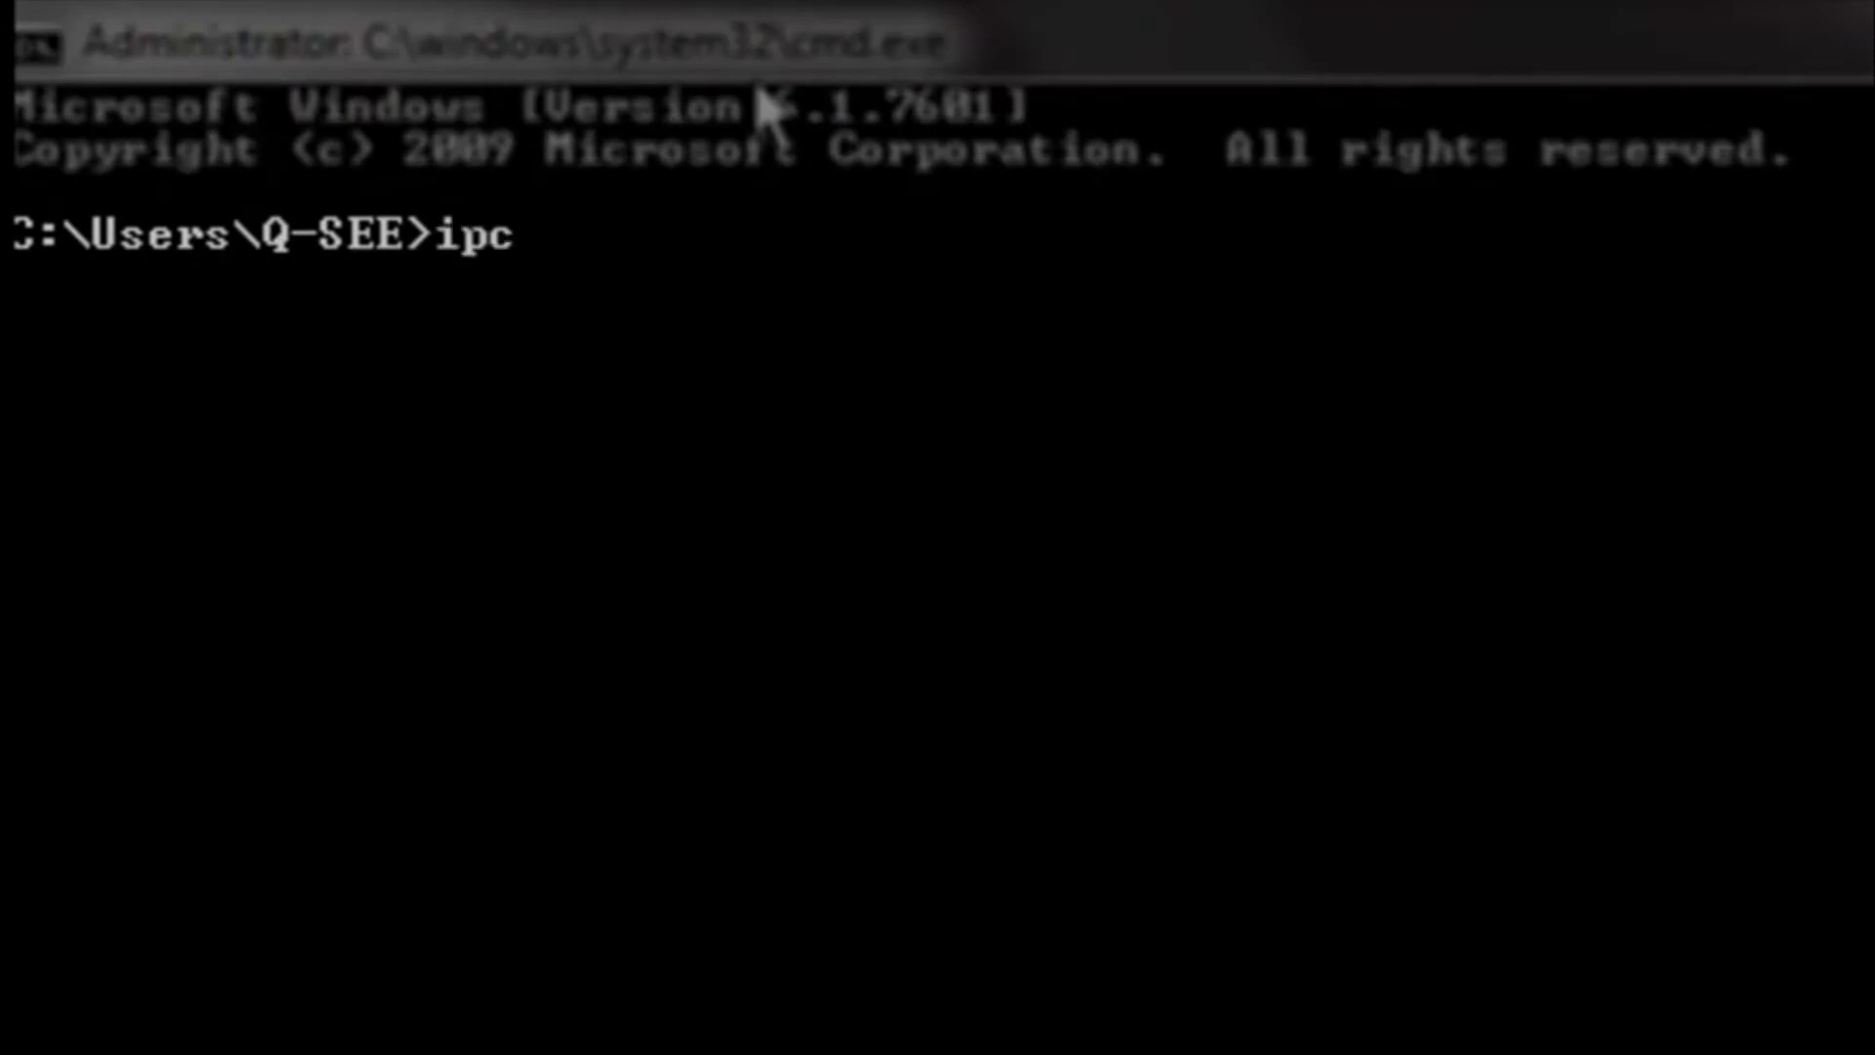
type("onfig")
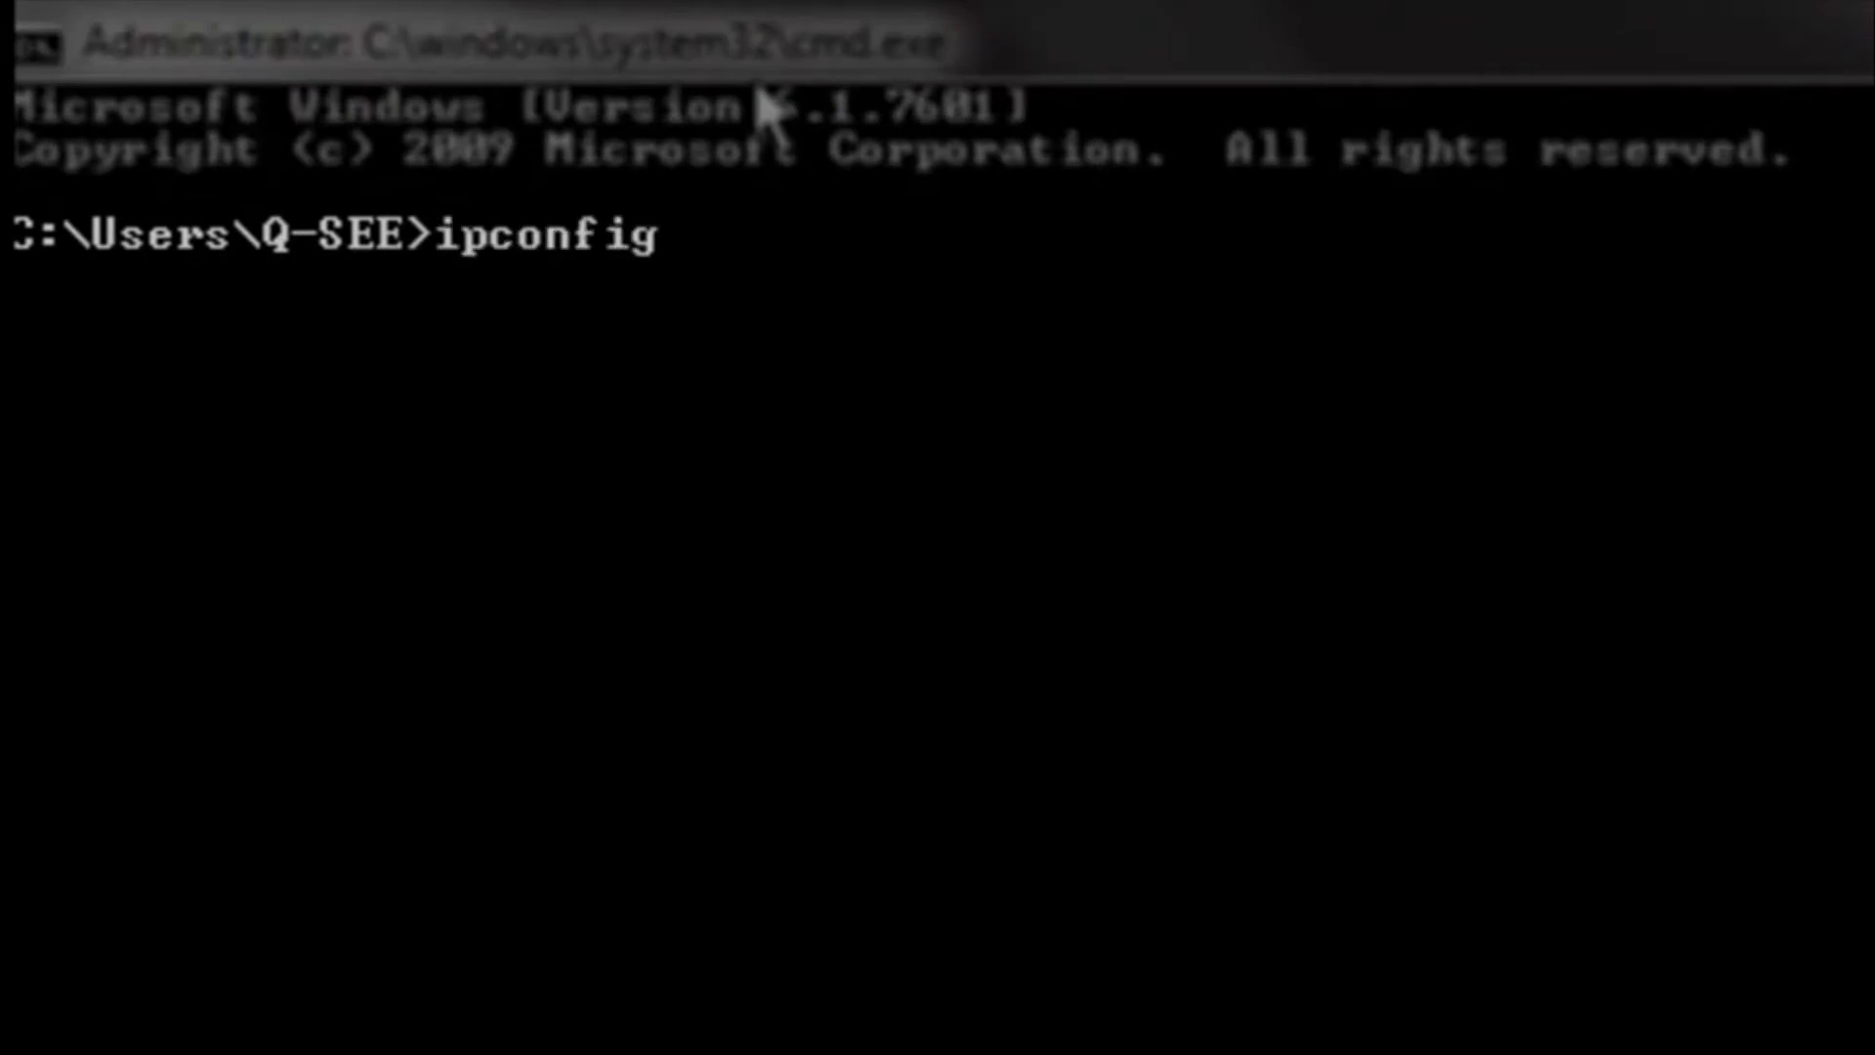
type("/a")
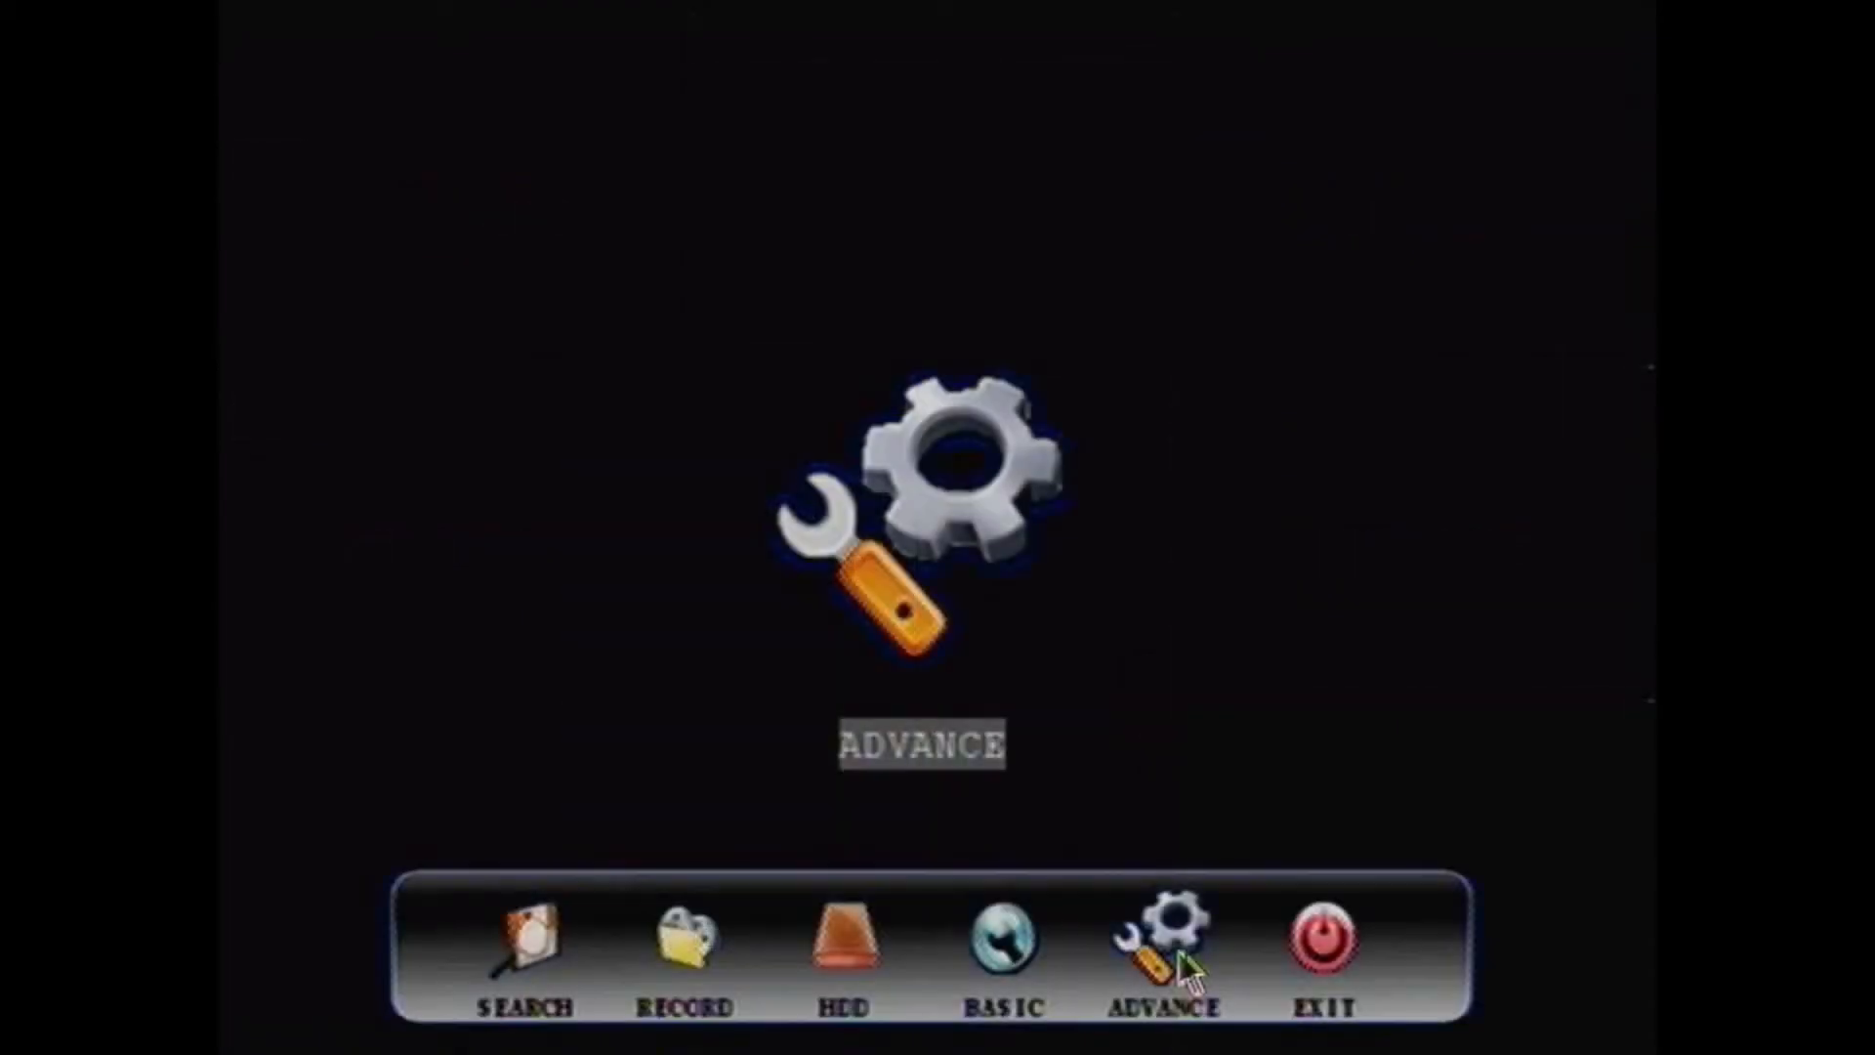
Save the router's DNS address in the DVR's advanced network setup and confirm success.
left_click(1171, 945)
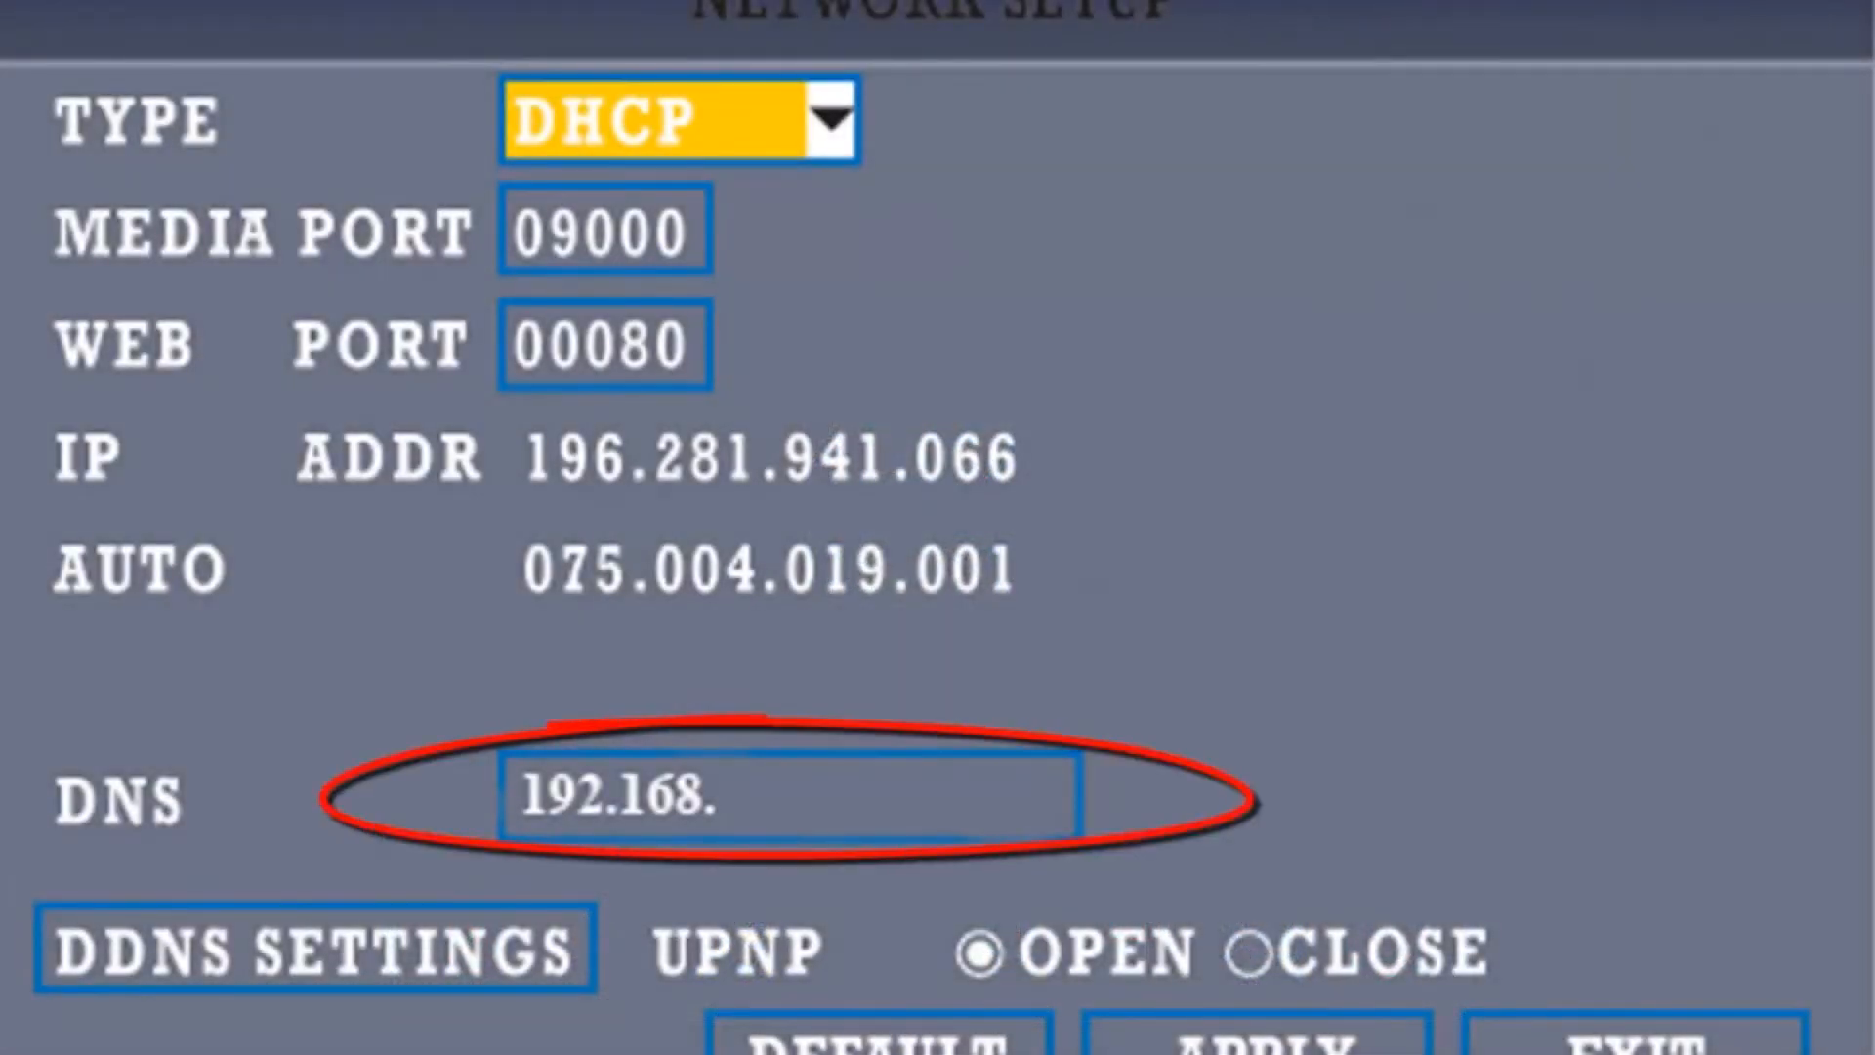
left_click(1317, 1002)
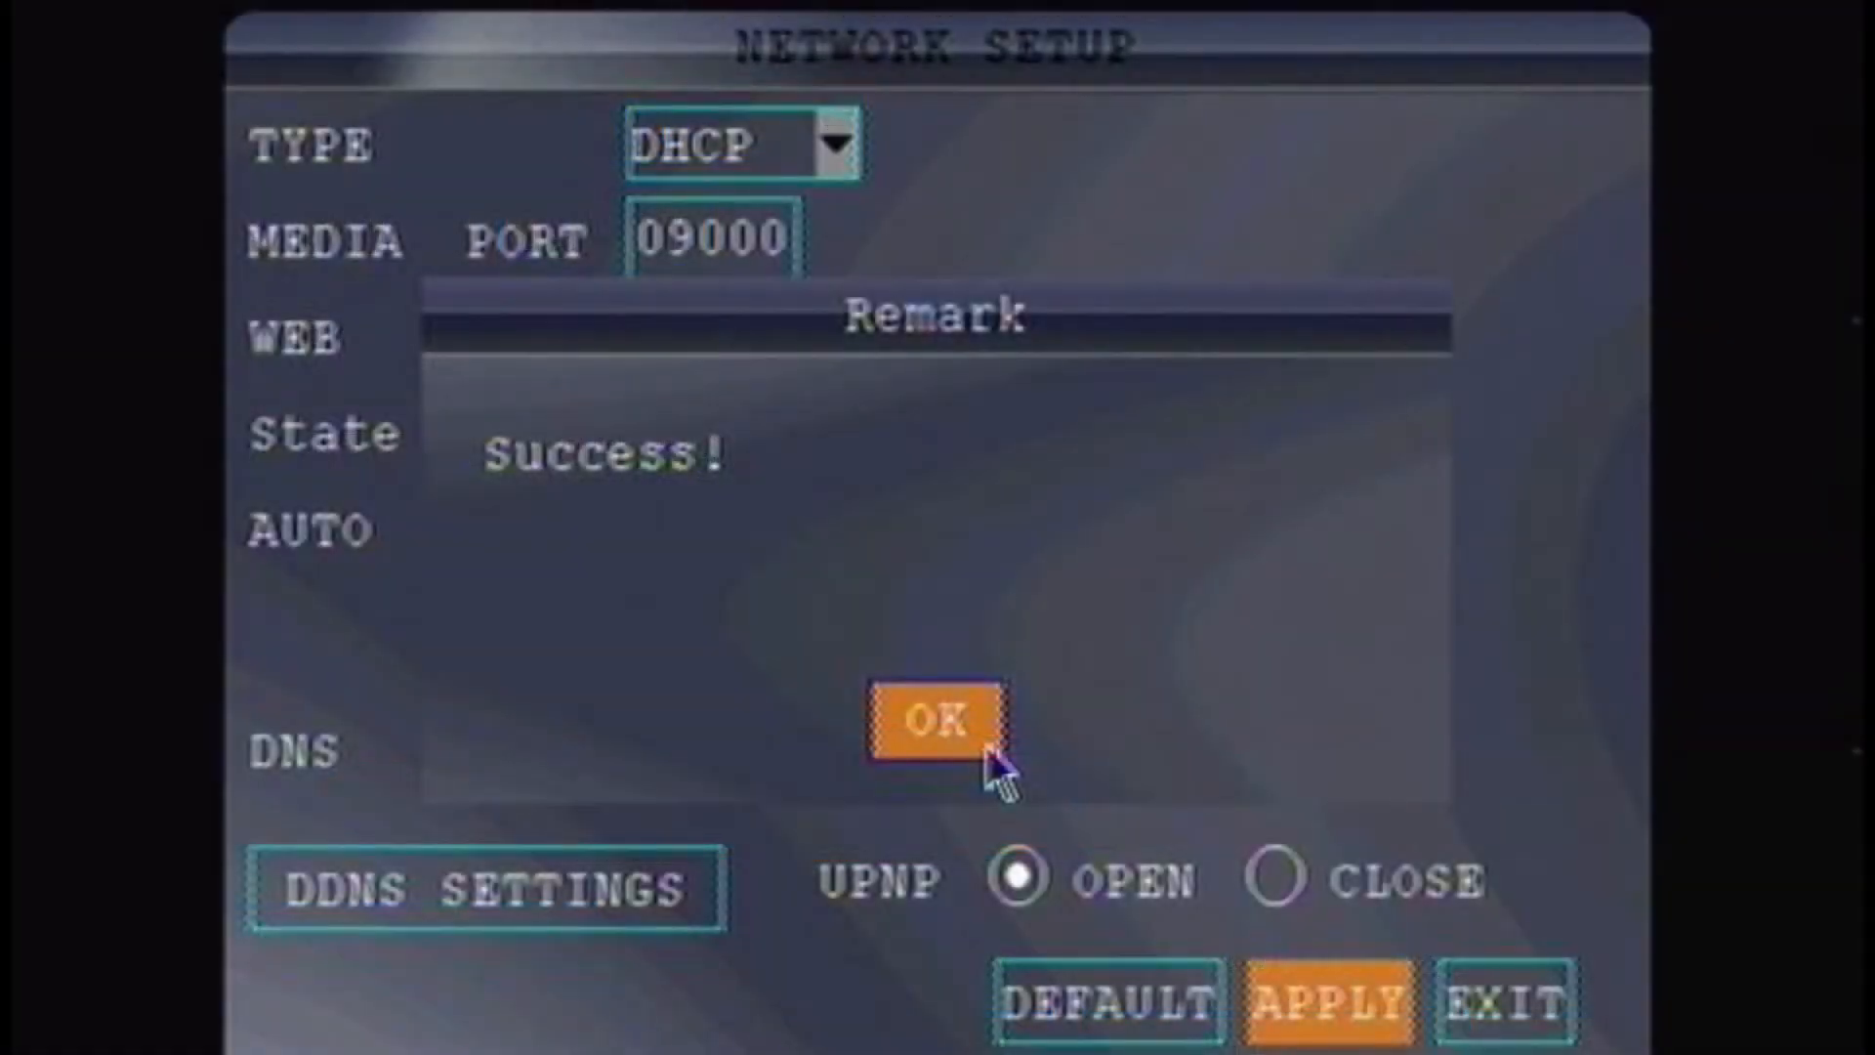
left_click(931, 735)
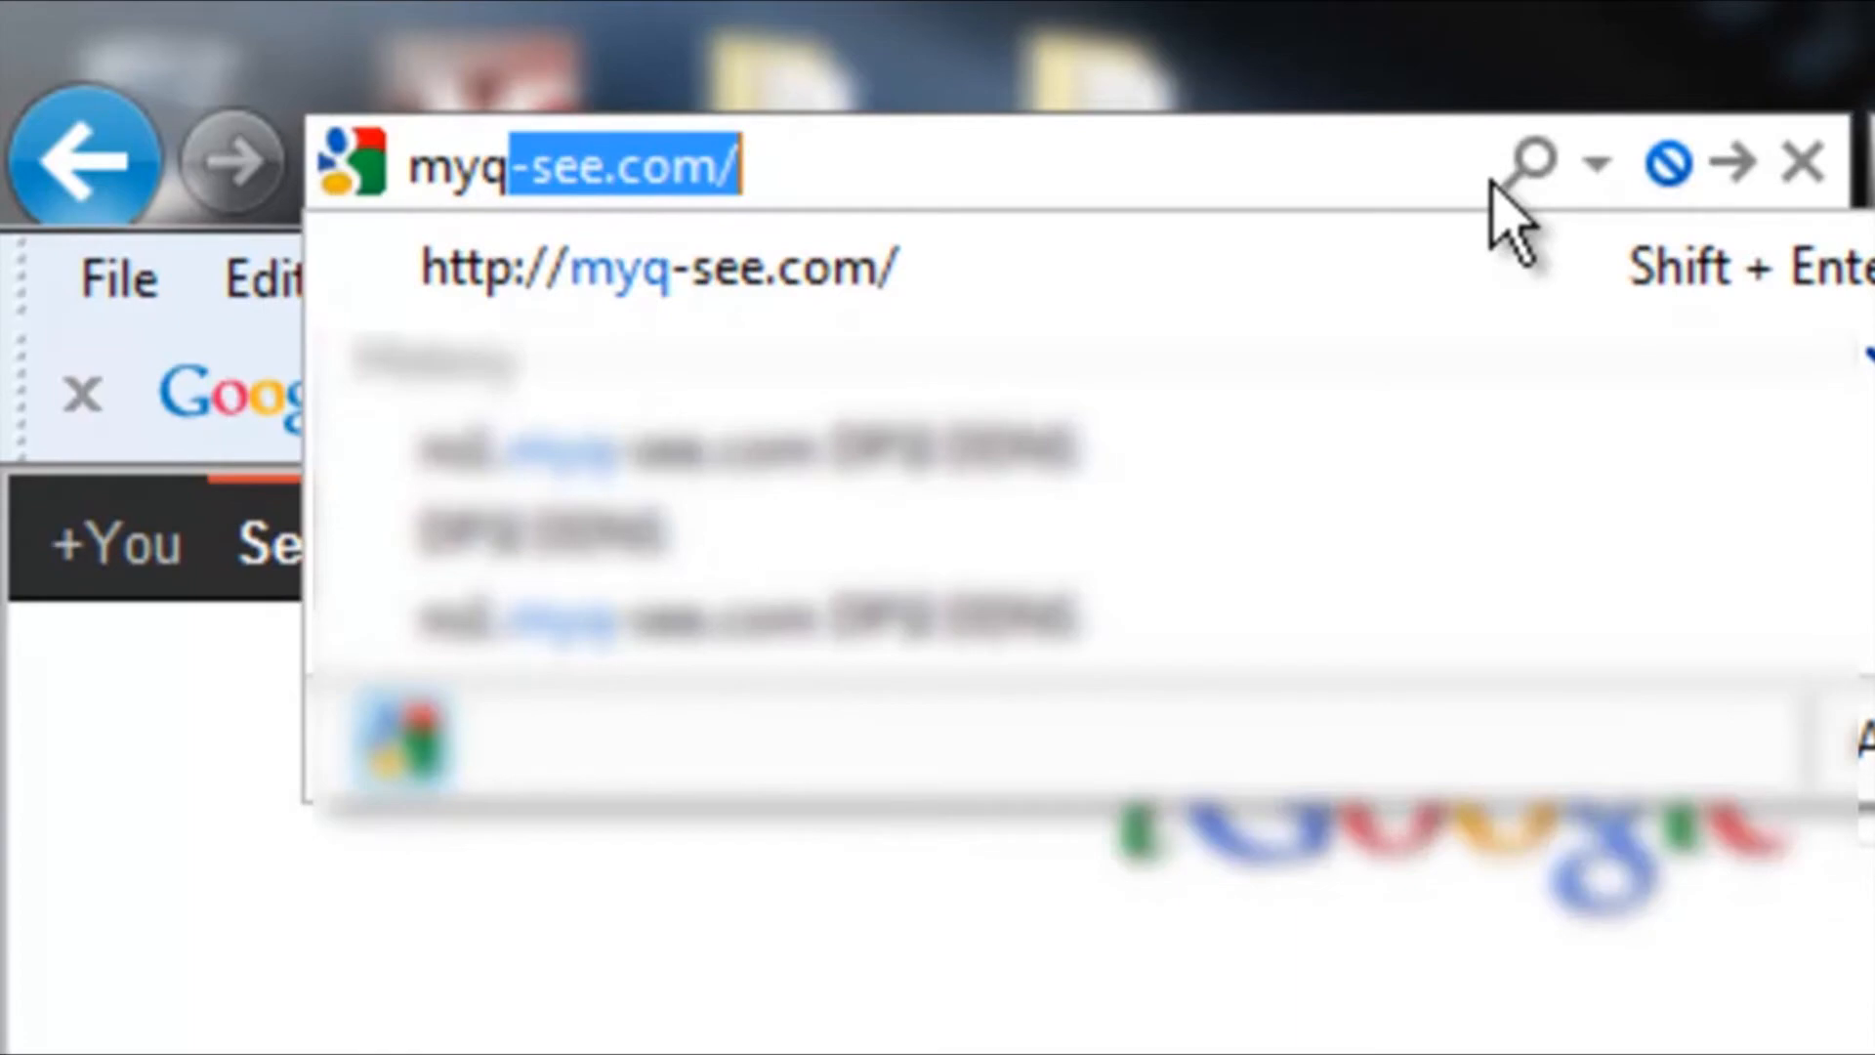
Register a myq-see.com DDNS account with password, QSEE name, phone and captcha, then submit.
key("Enter")
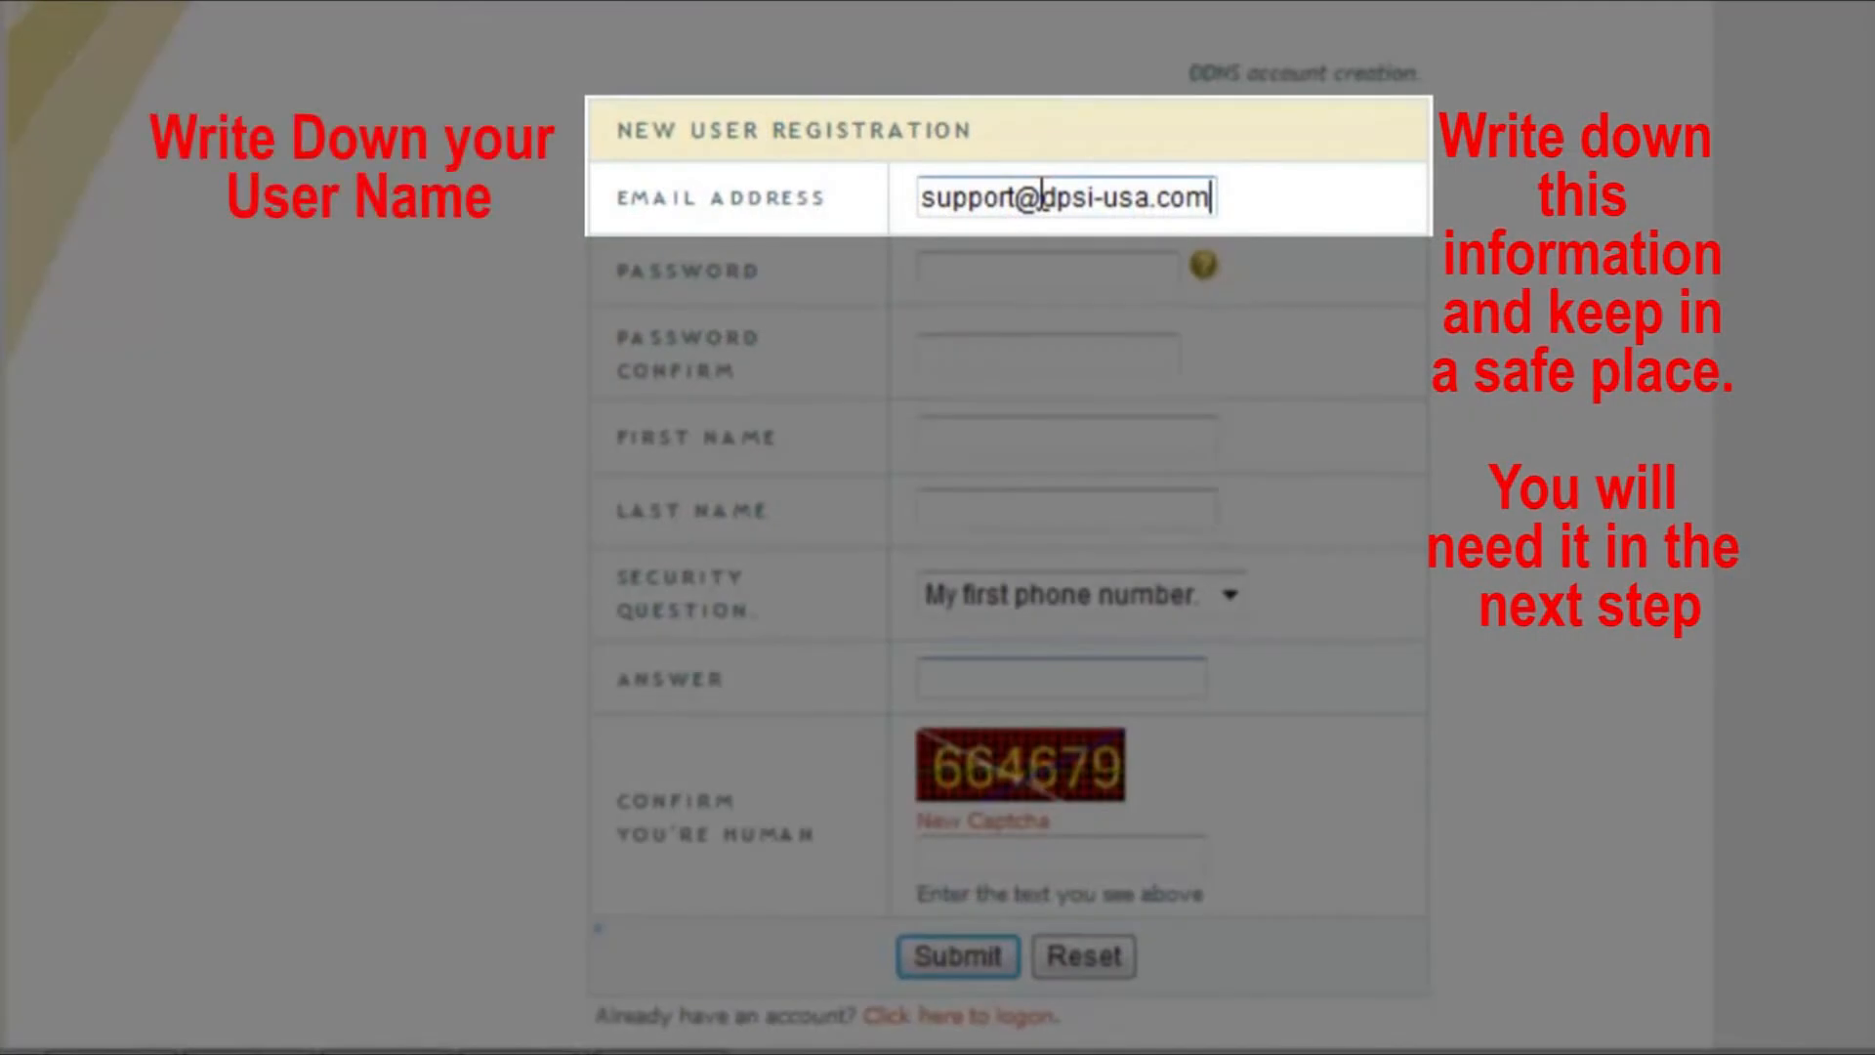
type("••••••")
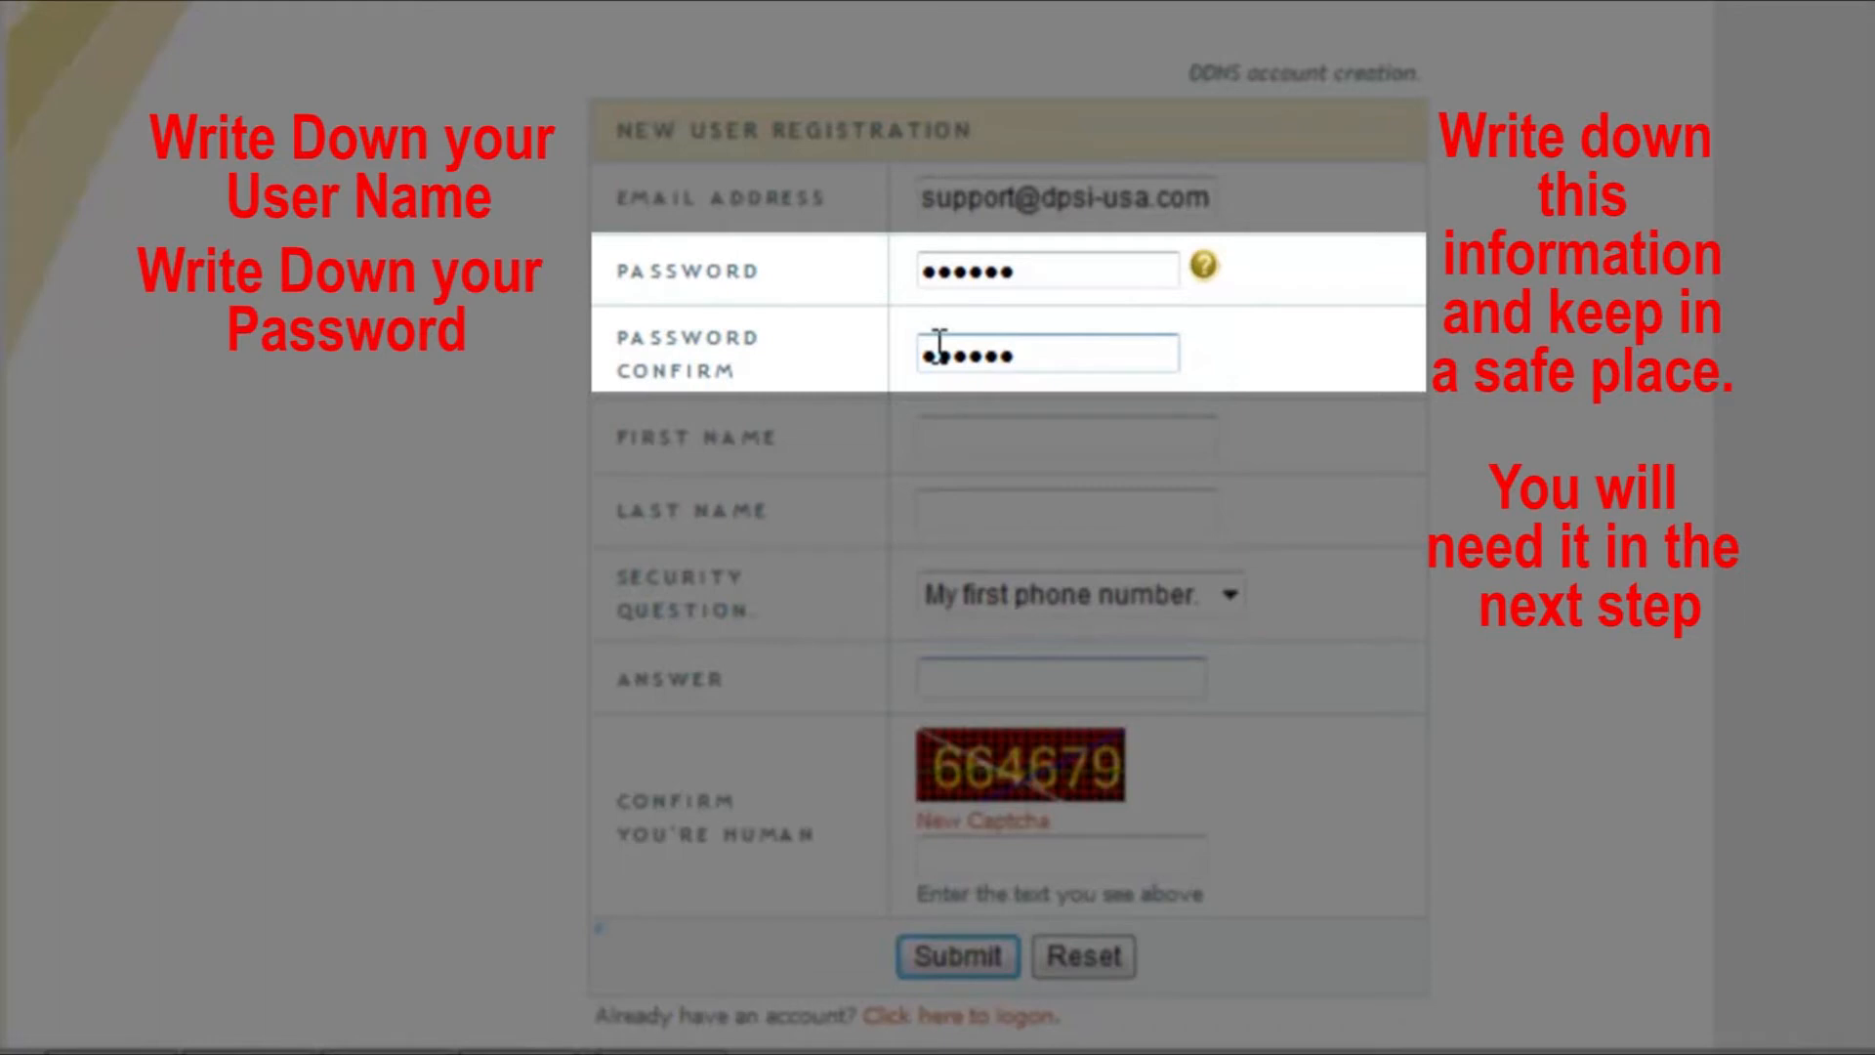
type("QSEE")
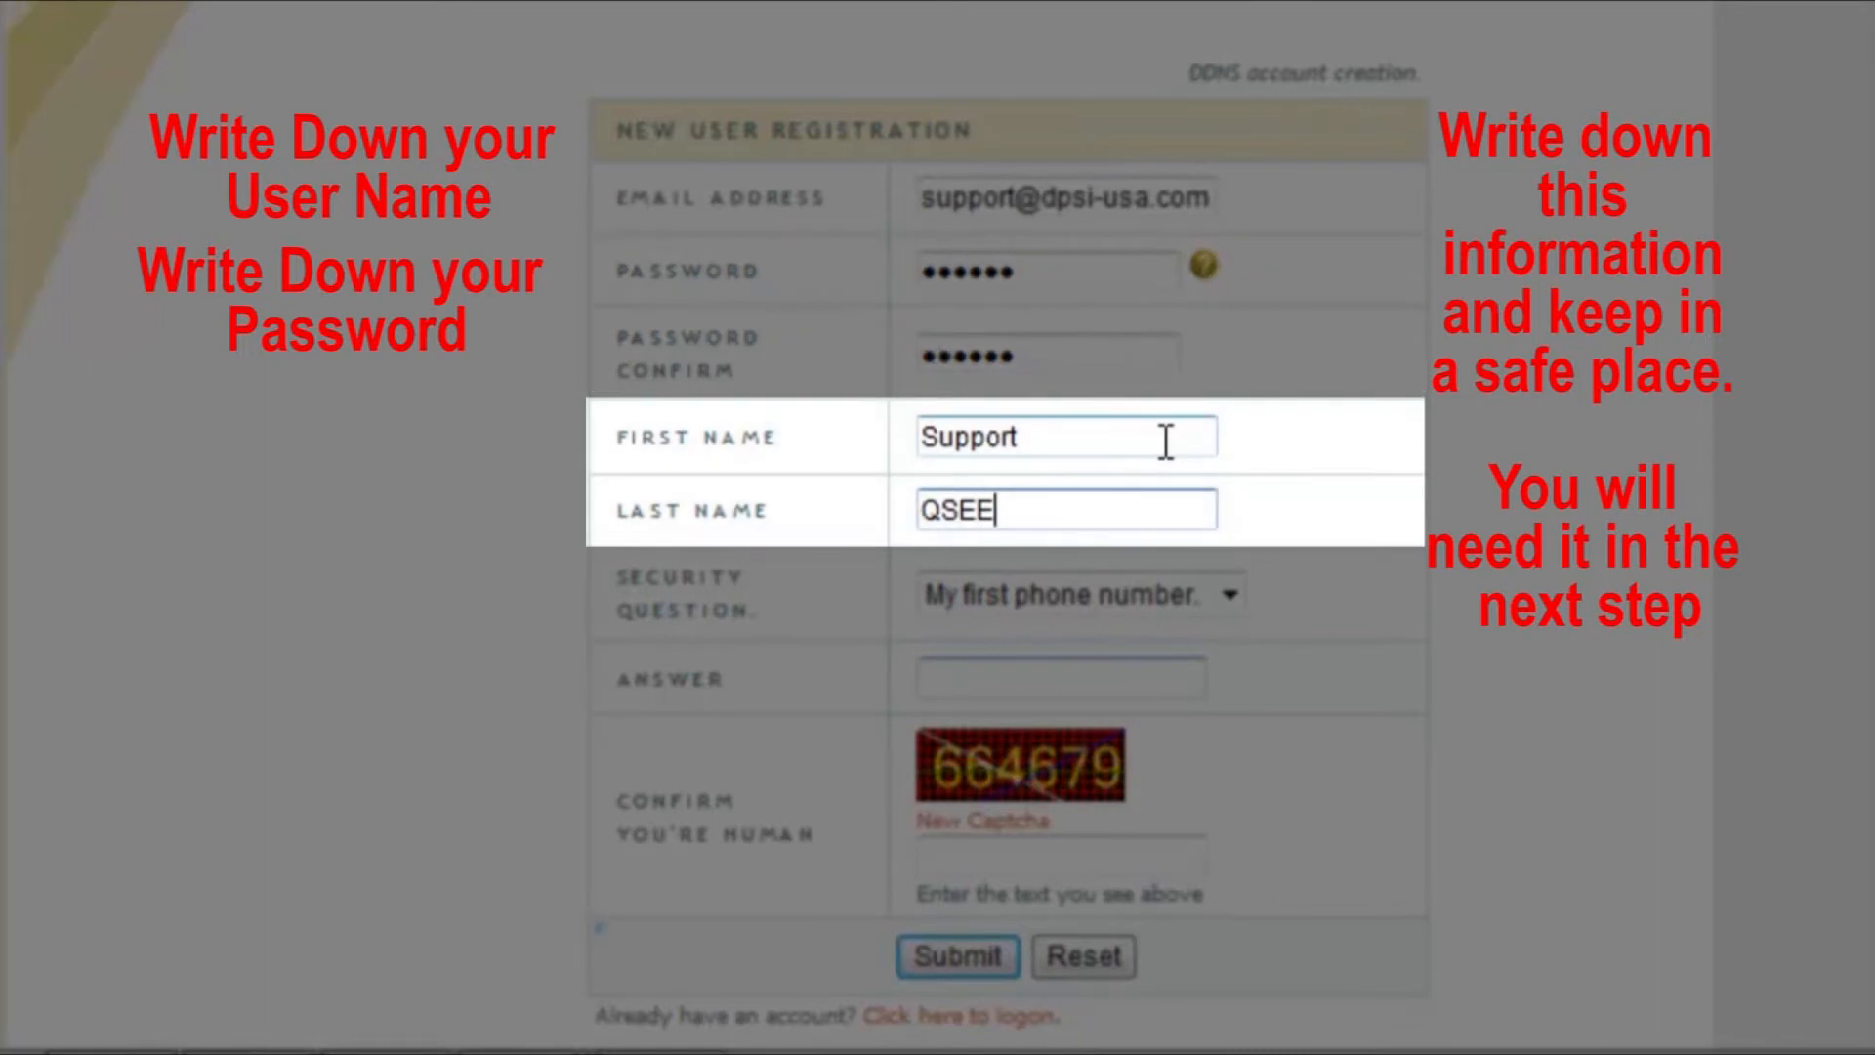
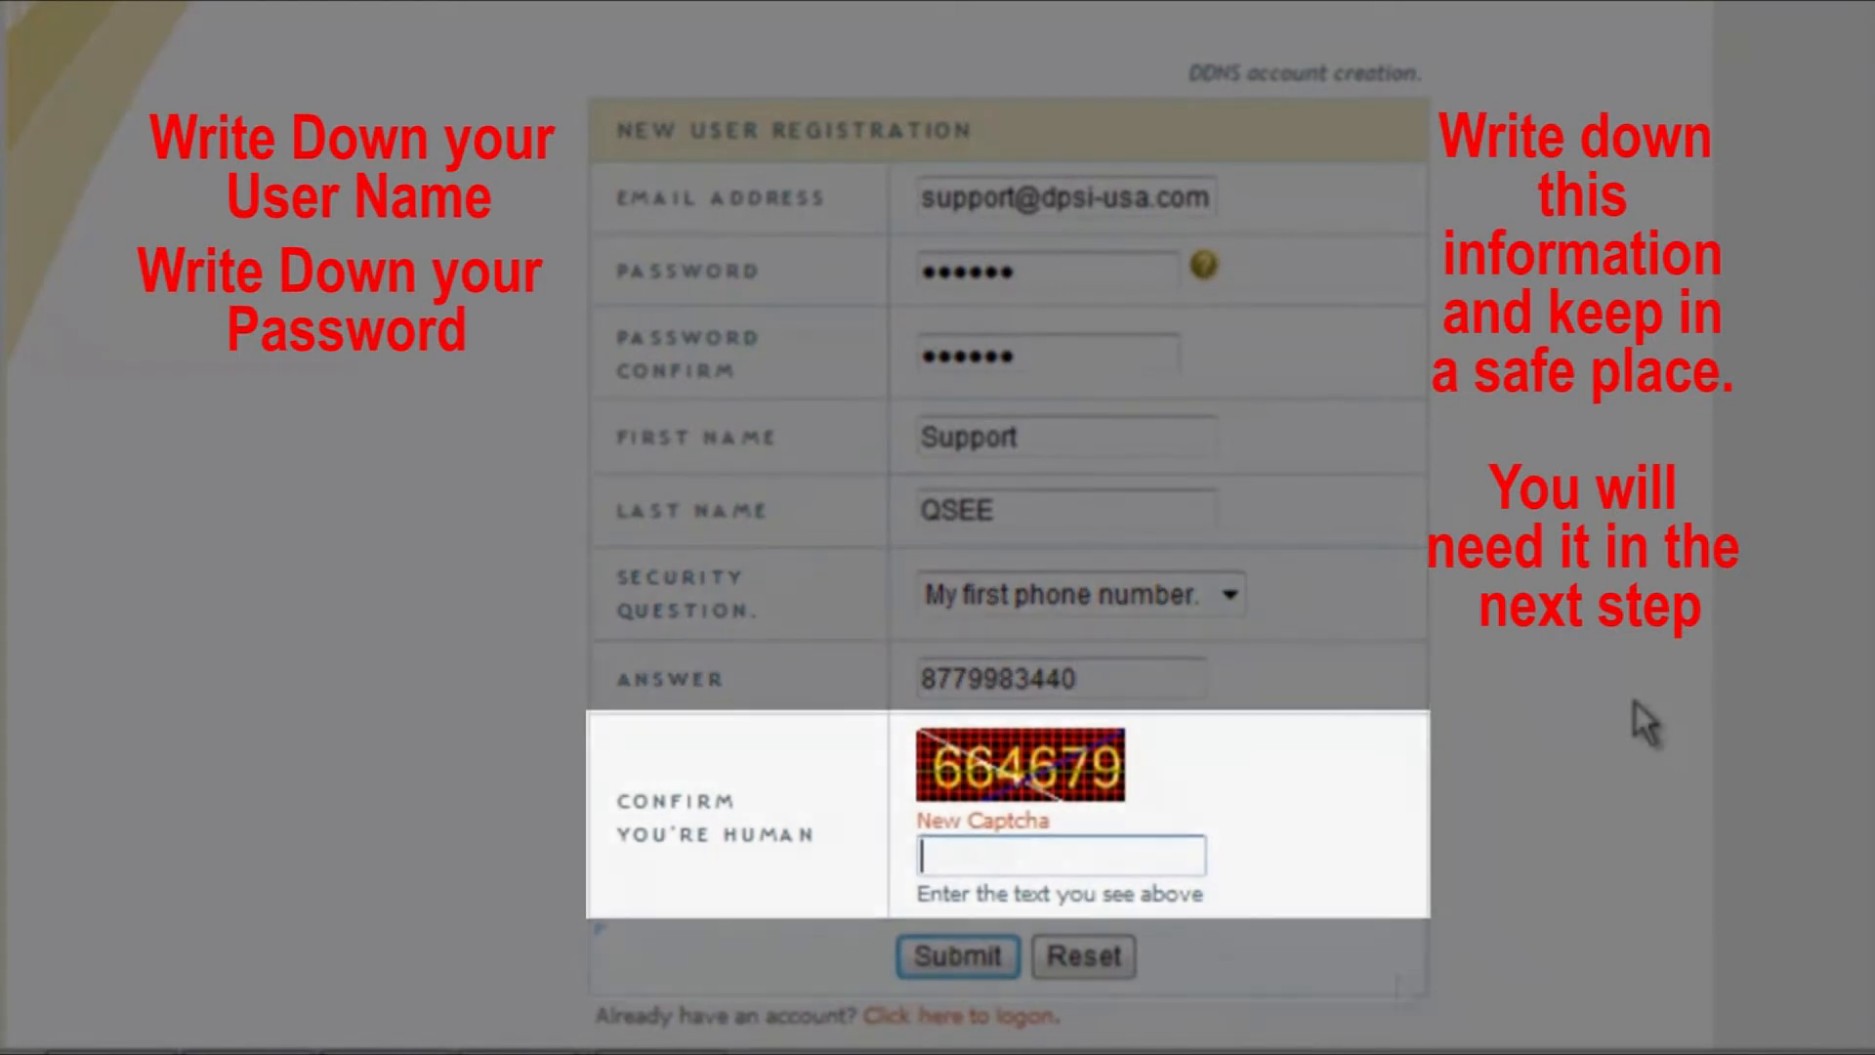
type("664679")
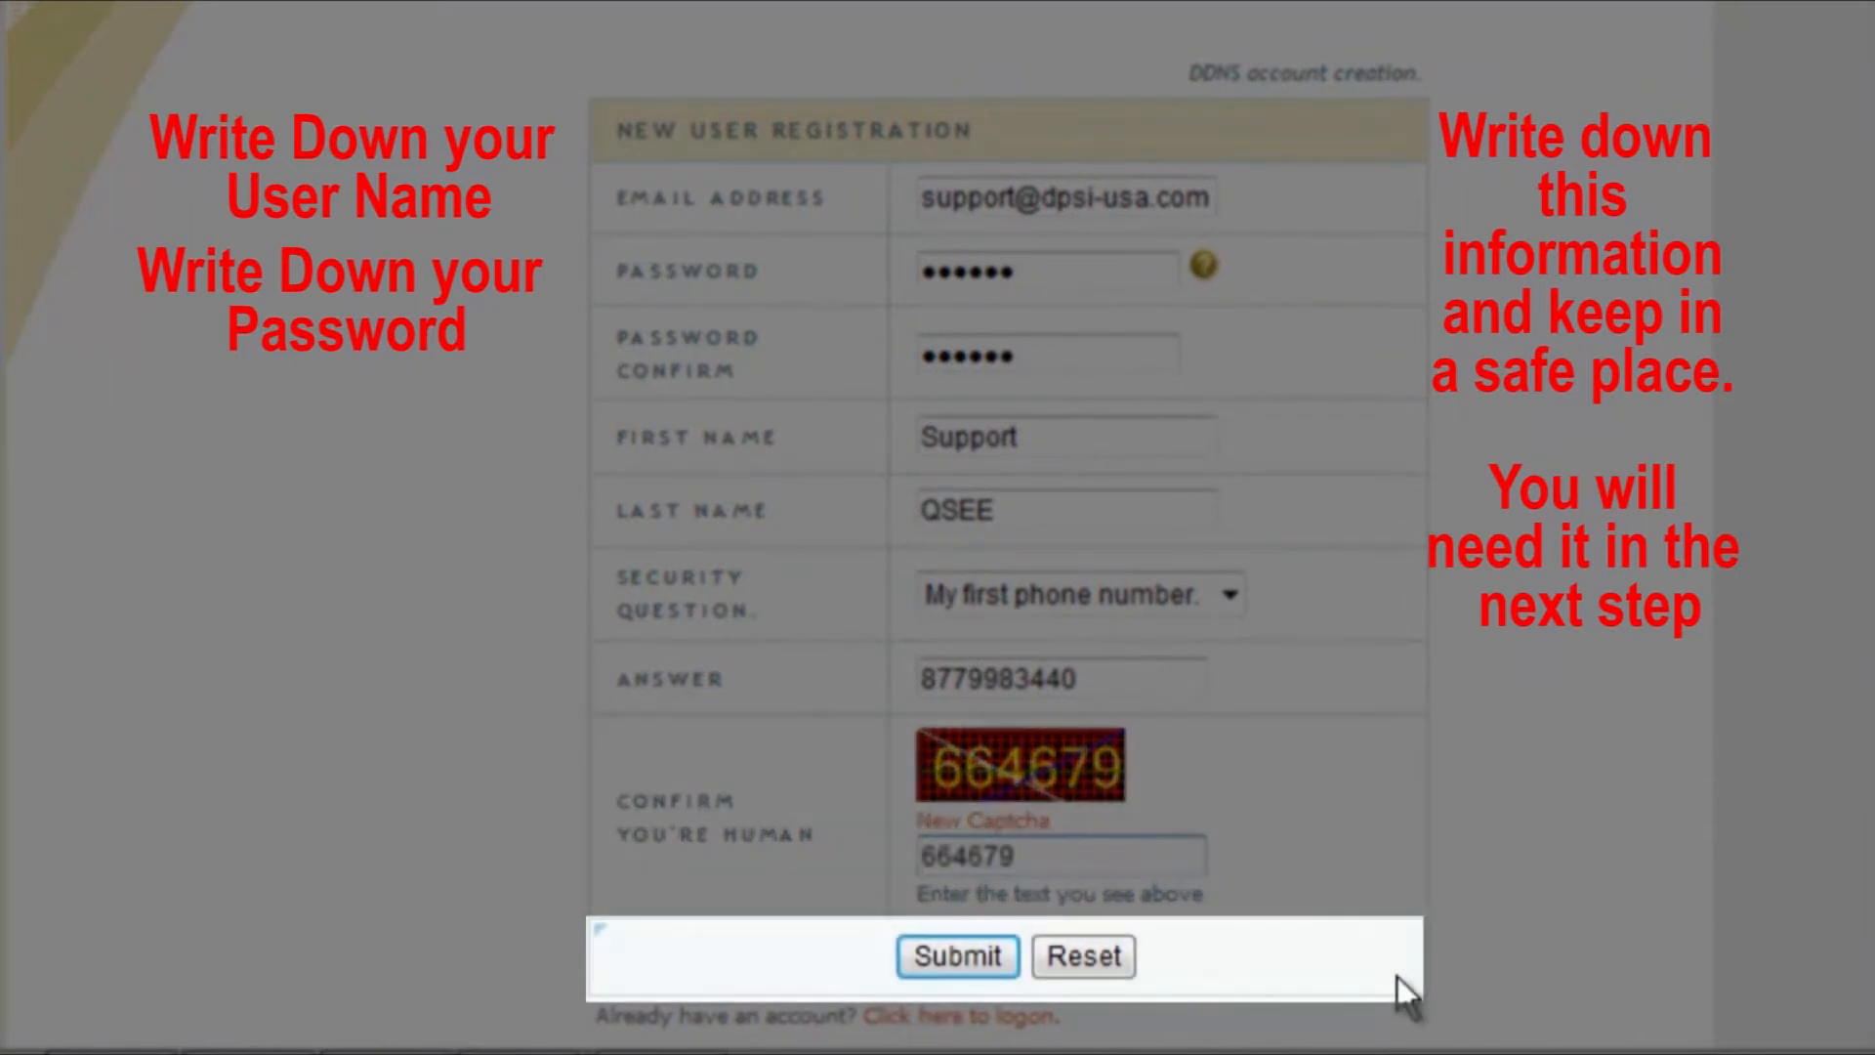
left_click(957, 956)
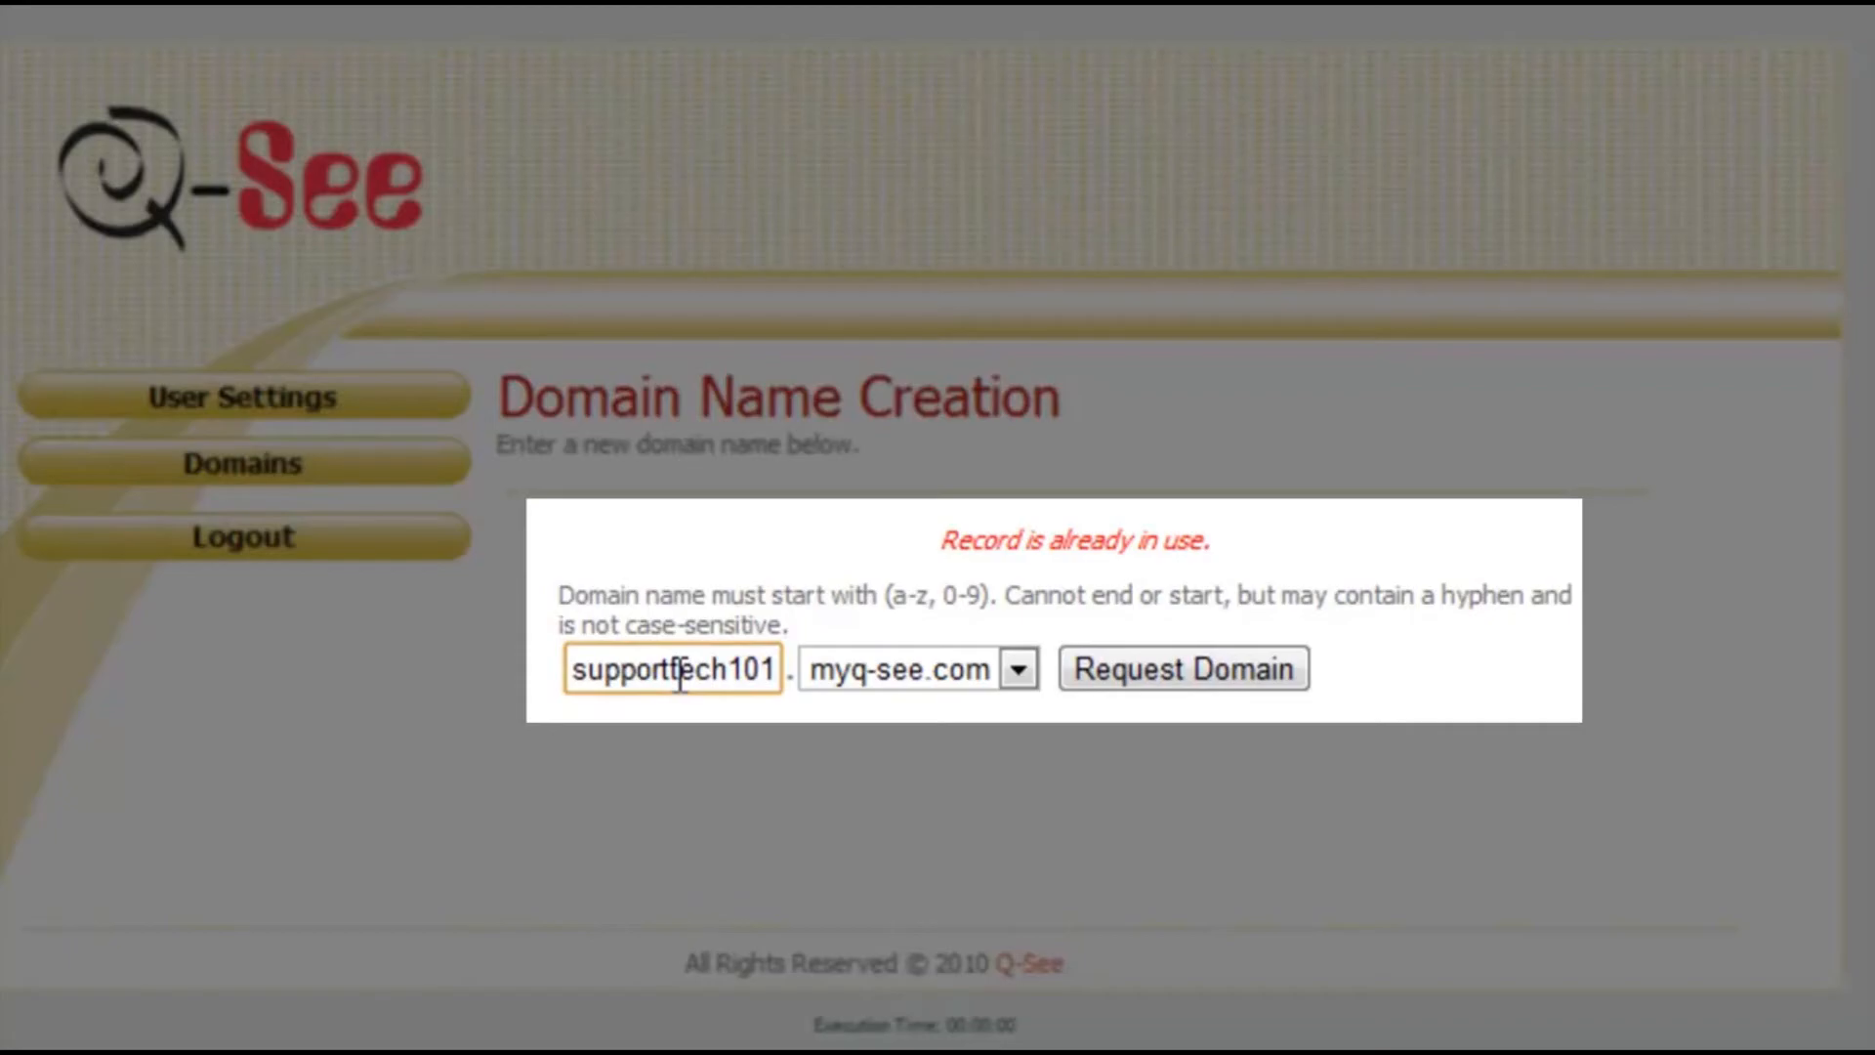
Edit the requested myq-see.com domain name after the first was already taken.
left_click(1184, 668)
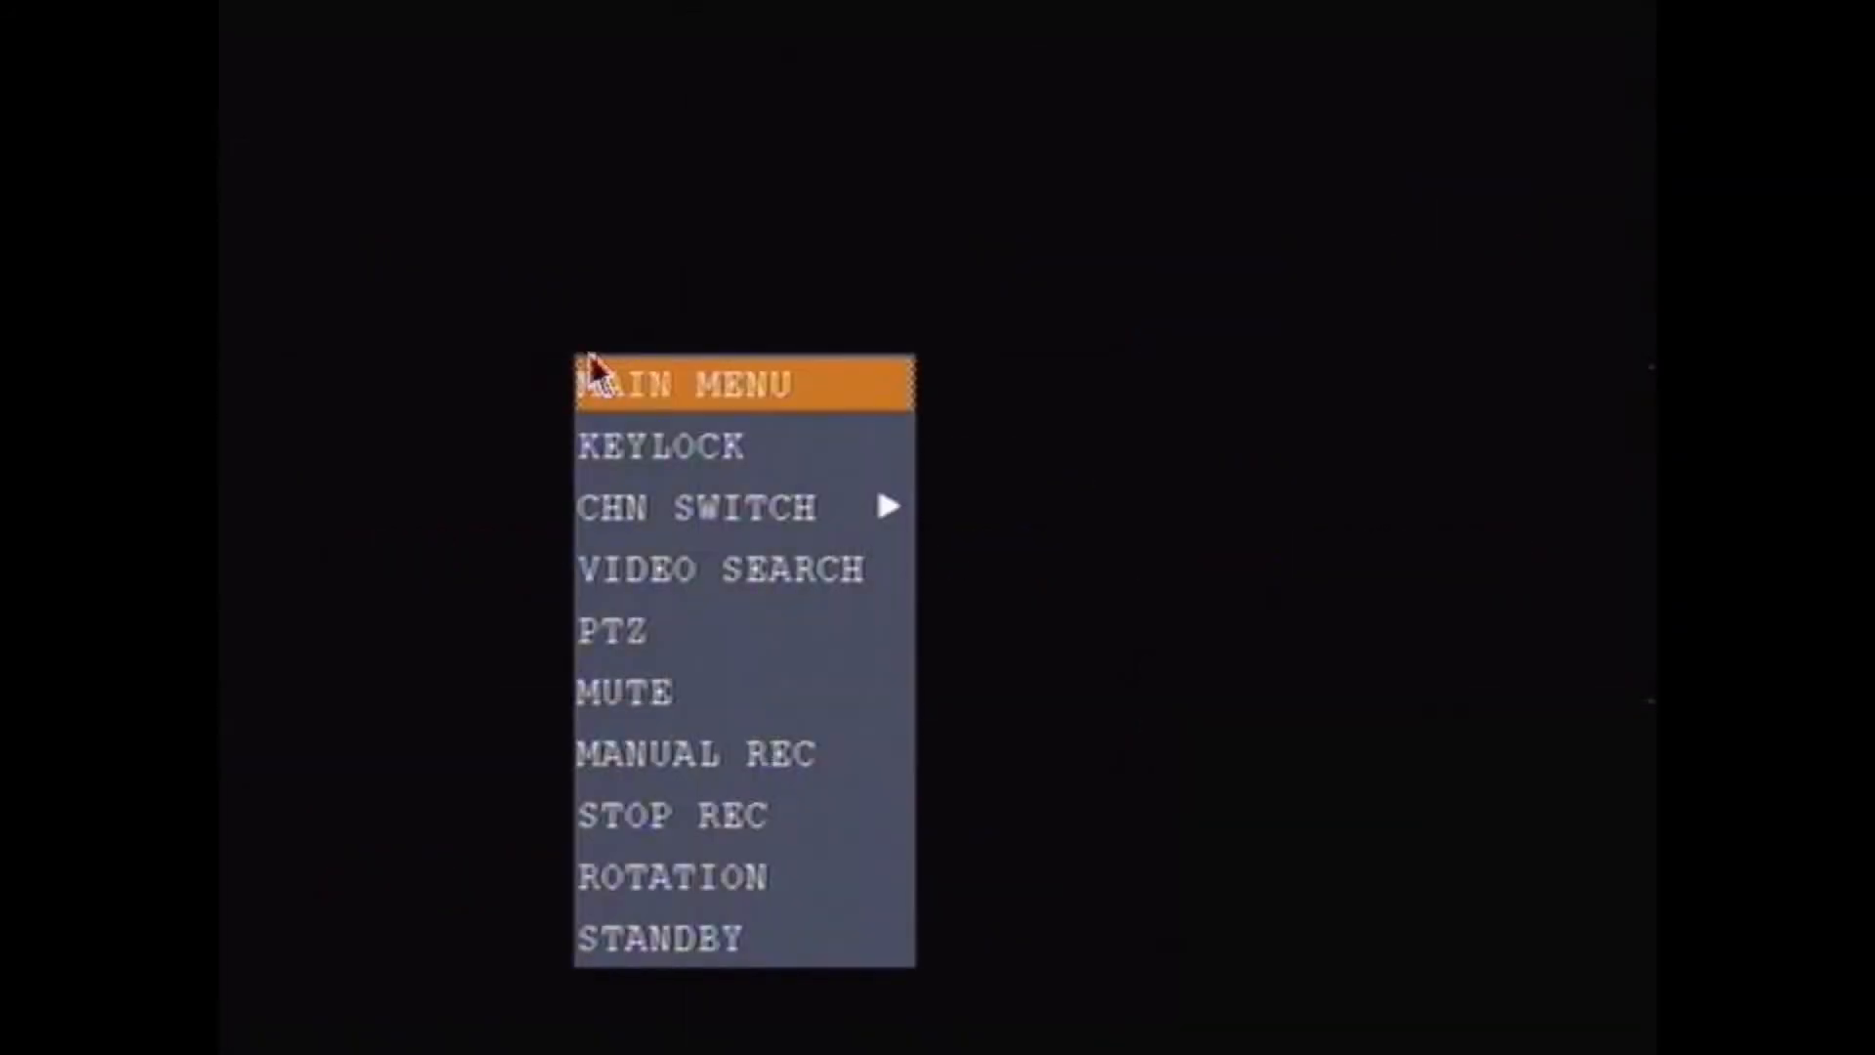
Reach DDNS SETTINGS through the DVR's MAIN MENU > NETWORK.
left_click(714, 386)
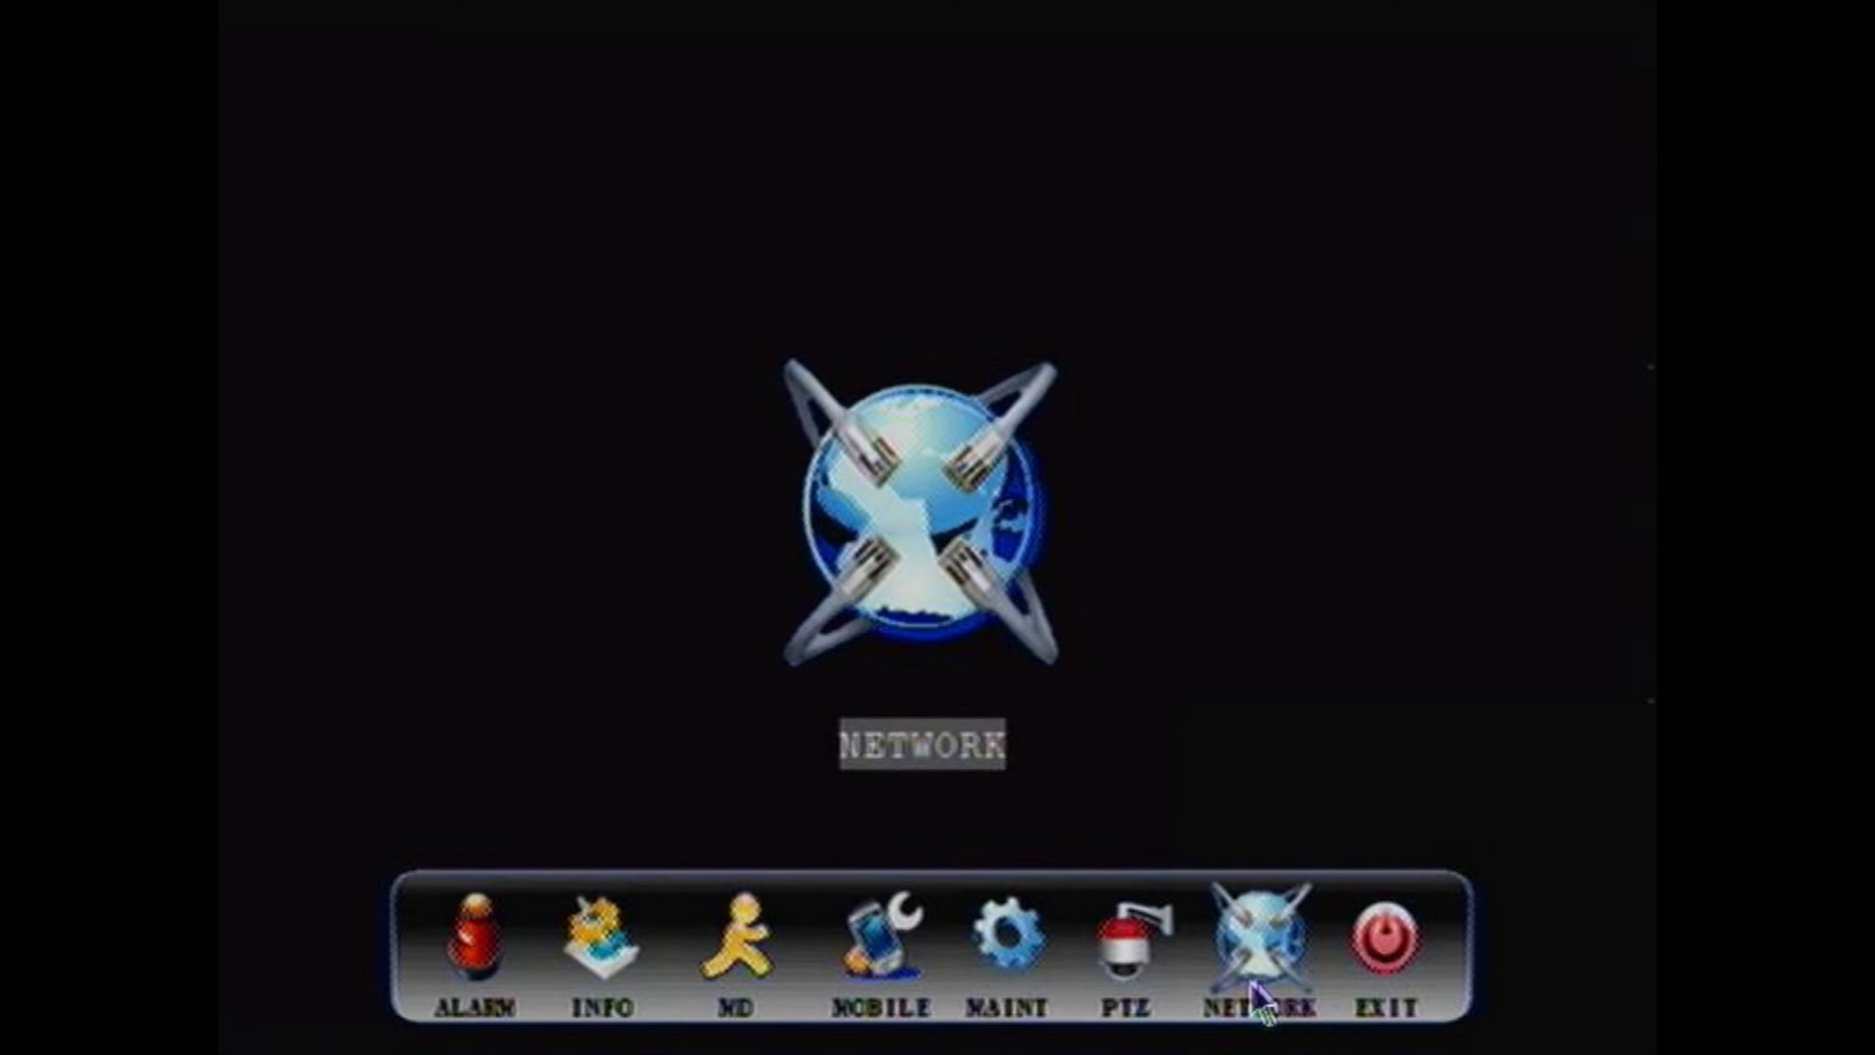
left_click(1258, 943)
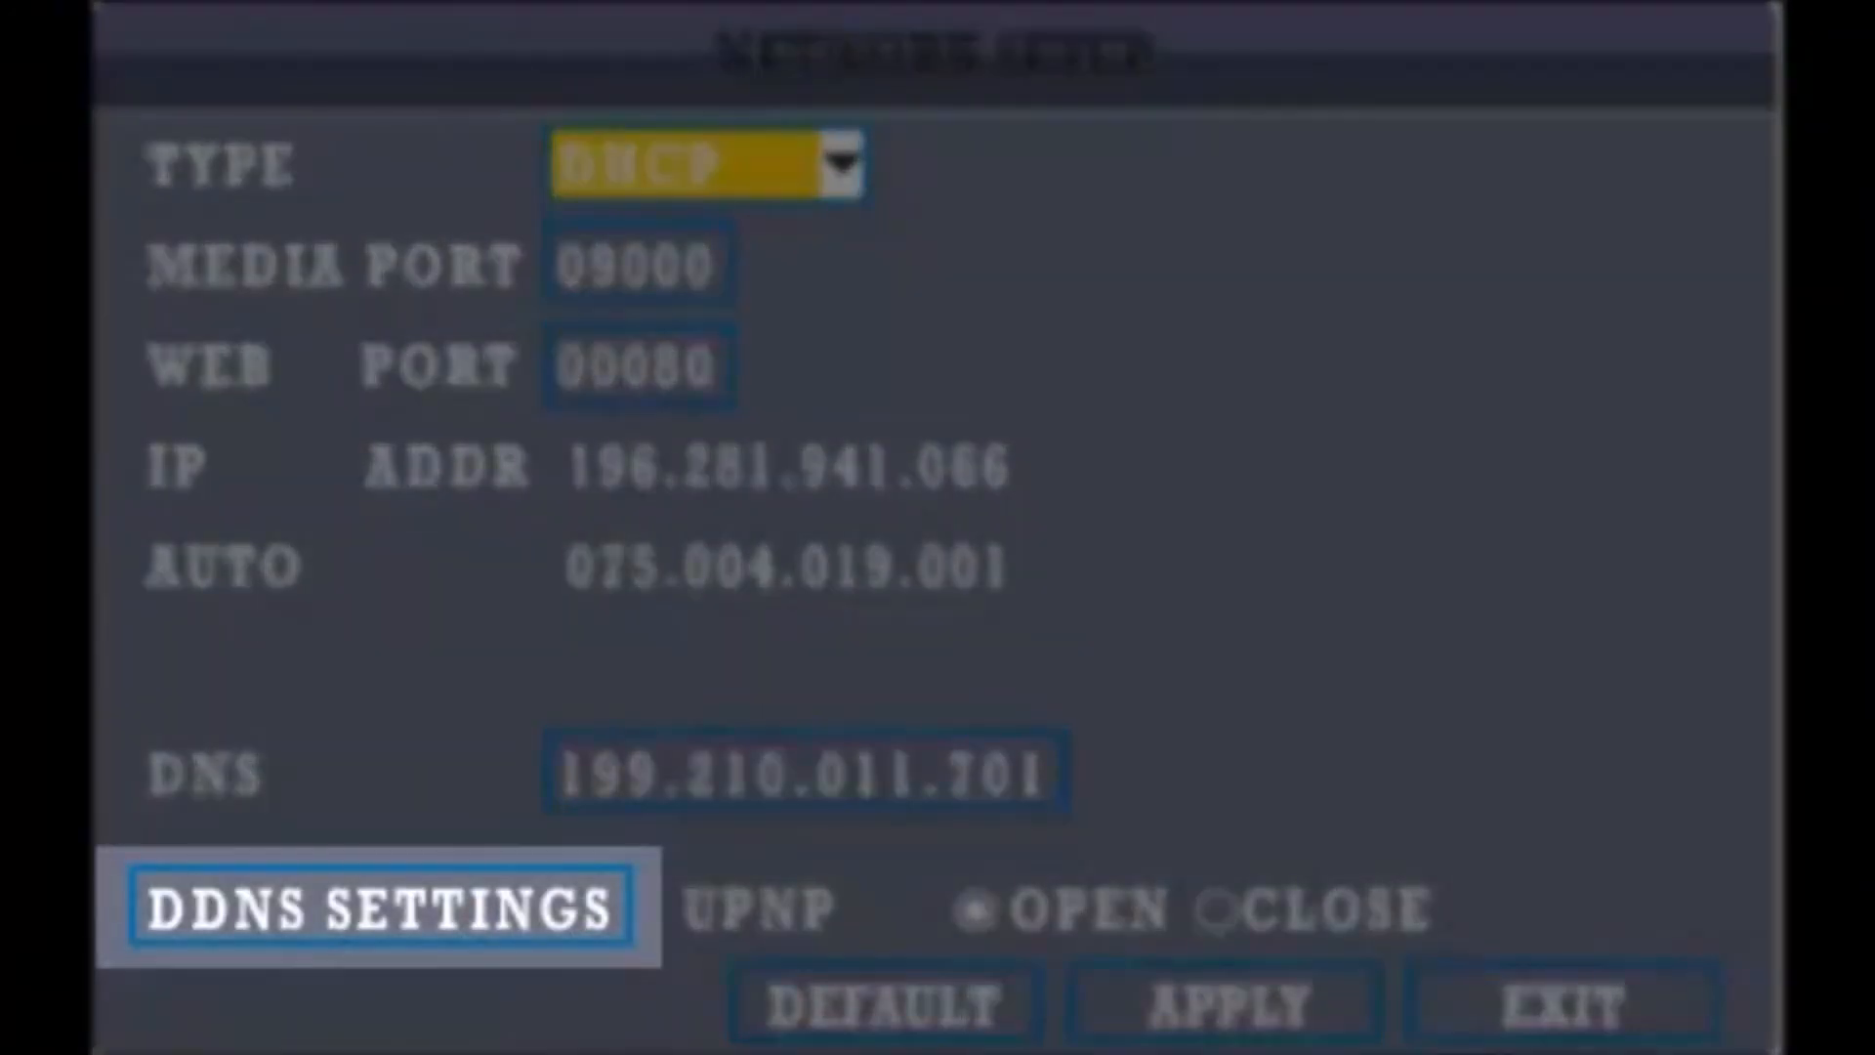
left_click(379, 912)
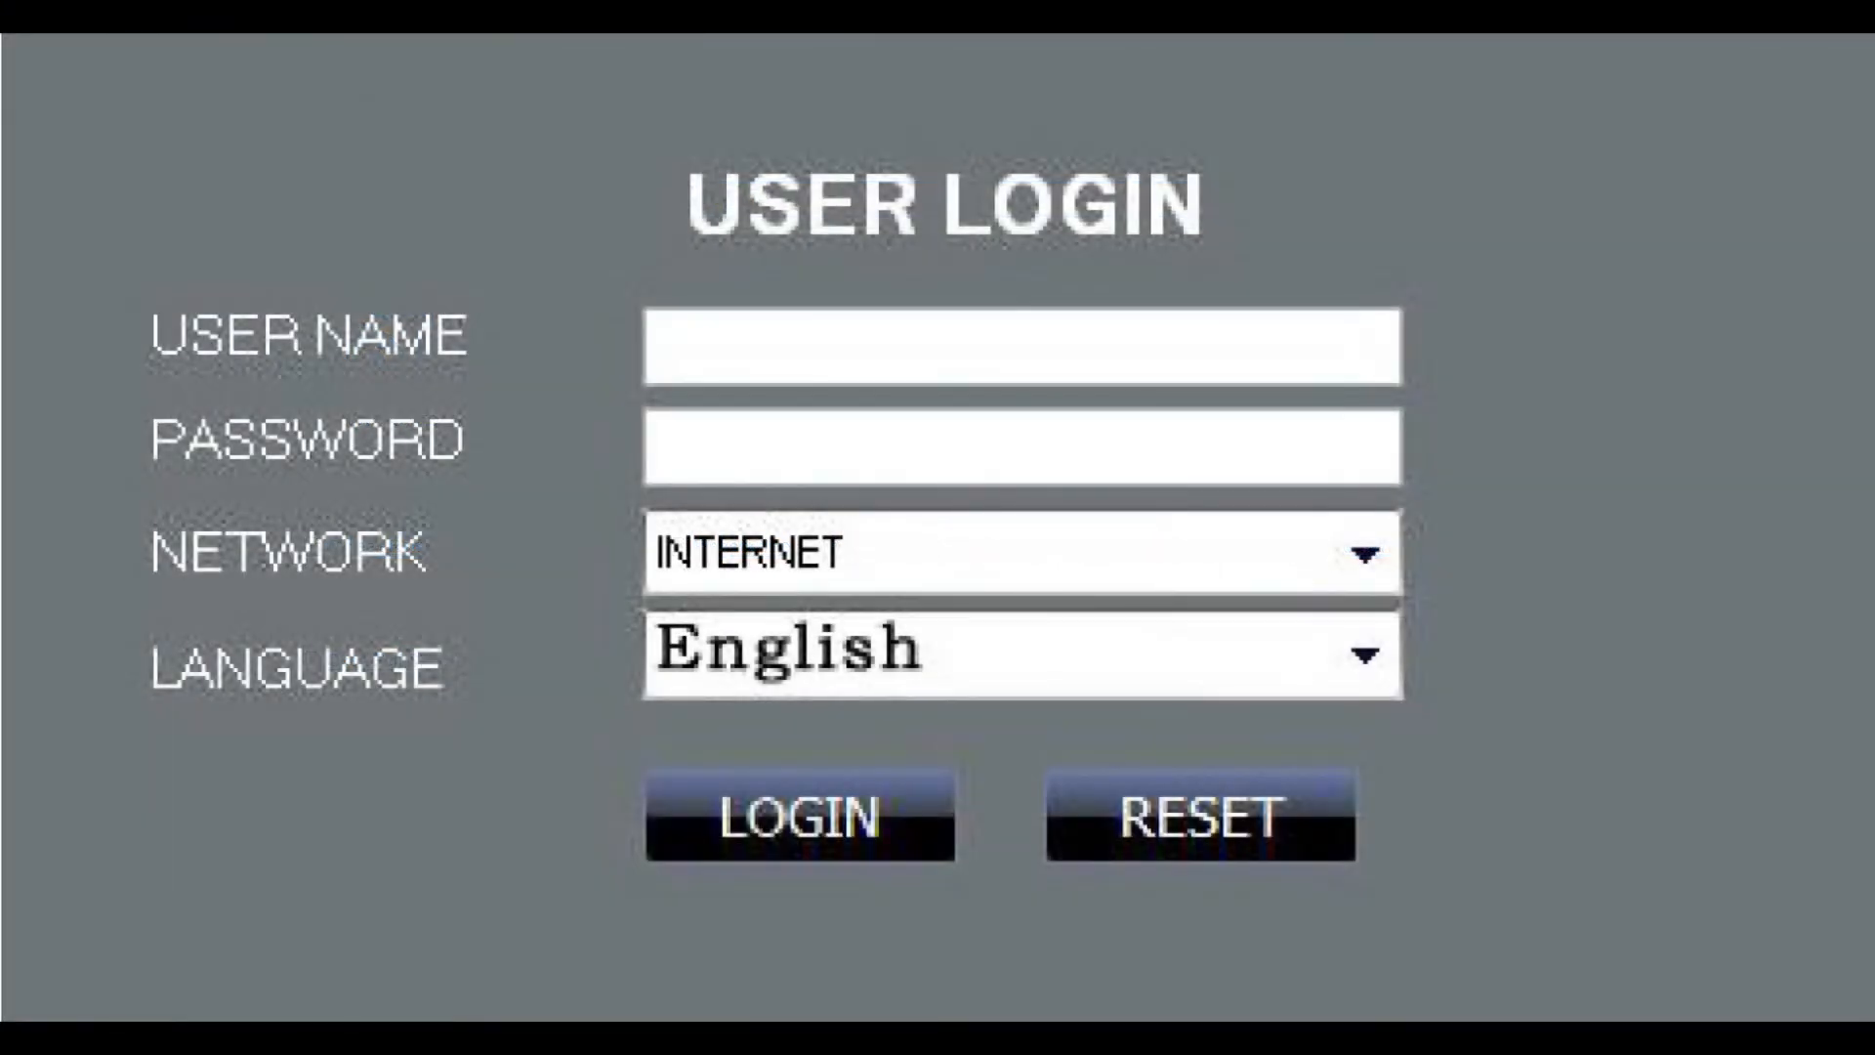
Log in on the USER LOGIN page to display the live camera feeds in the browser.
left_click(800, 815)
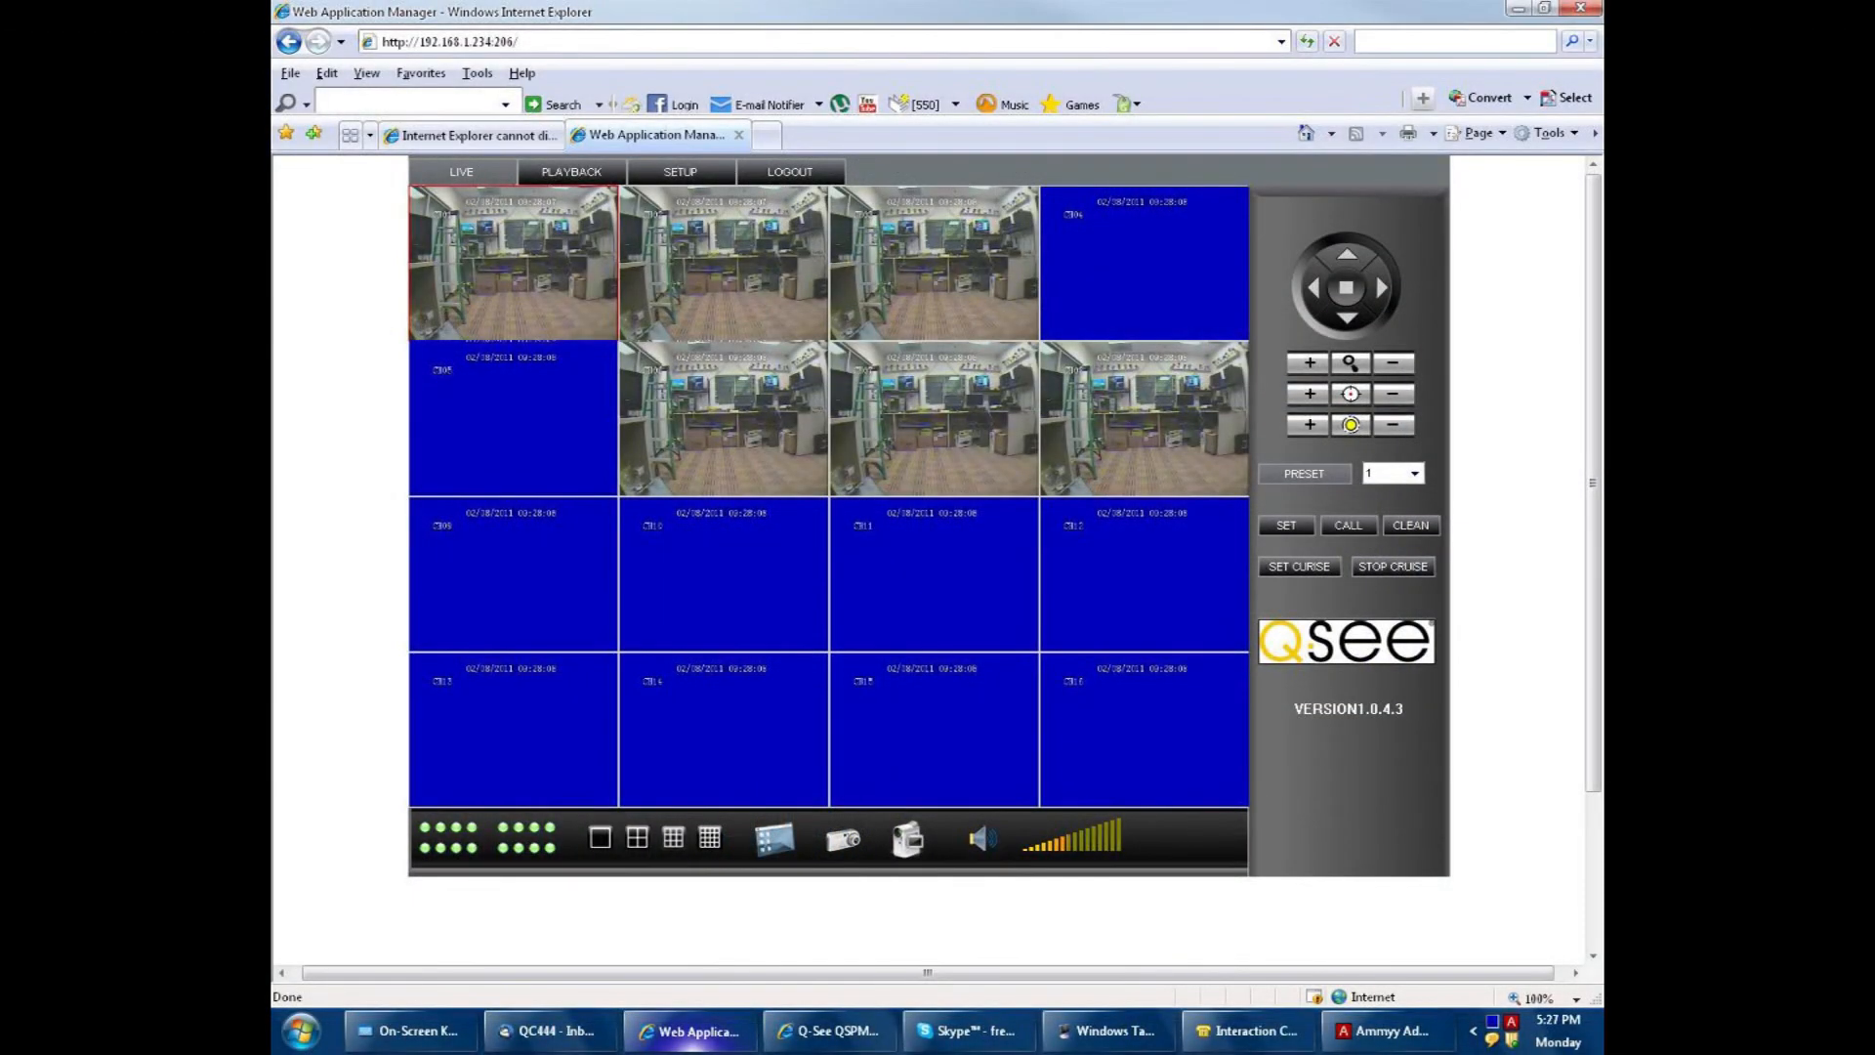